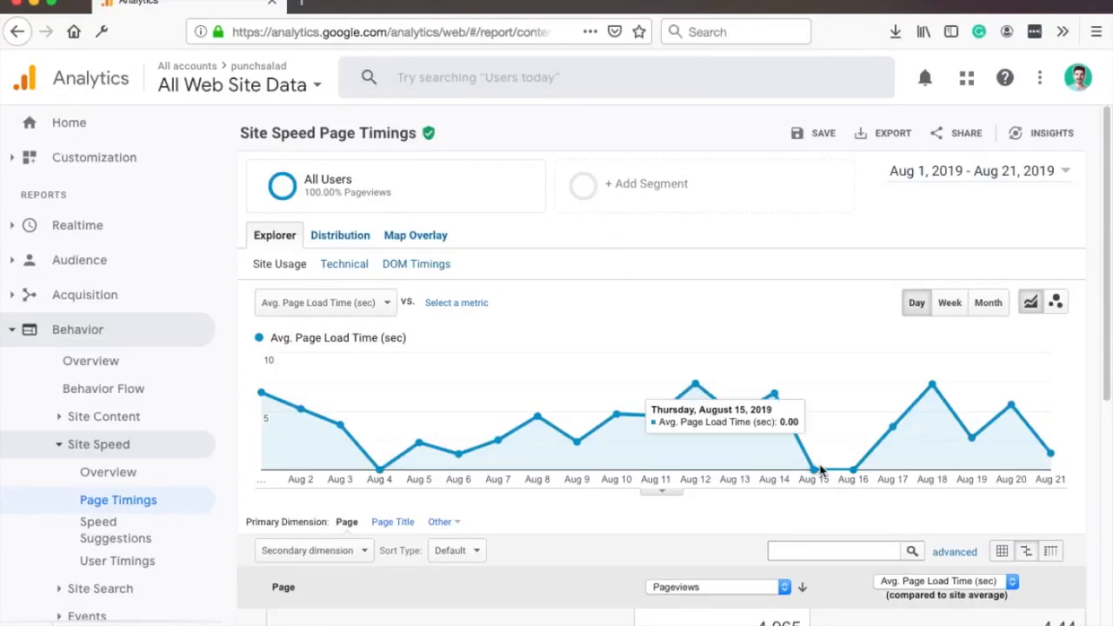
mouse_move(835, 473)
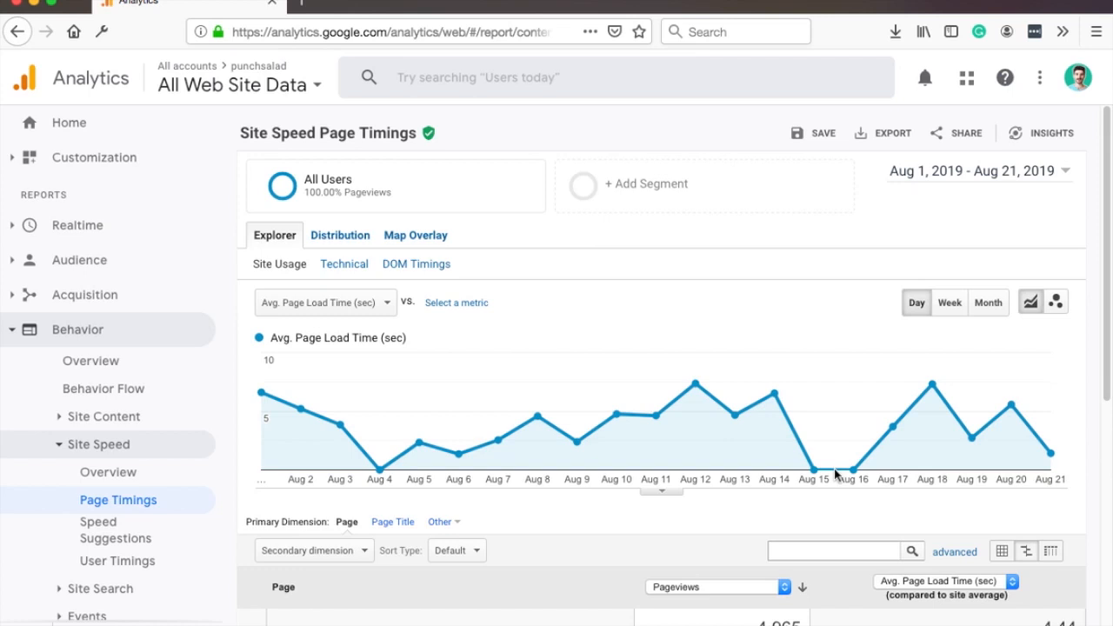
mouse_move(814, 473)
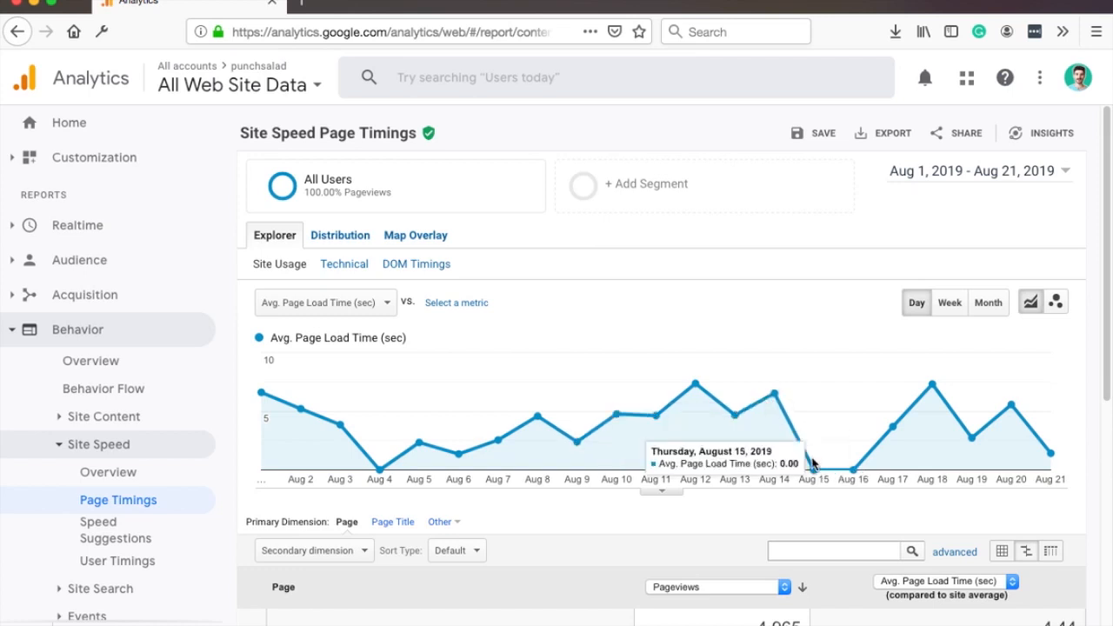
mouse_move(772, 419)
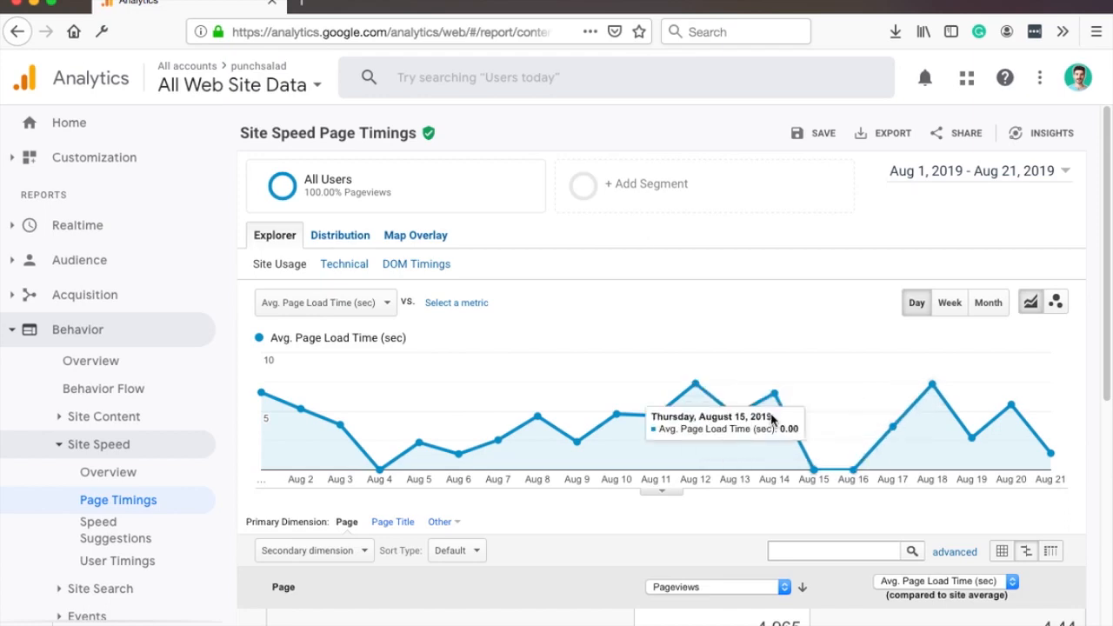
mouse_move(680, 412)
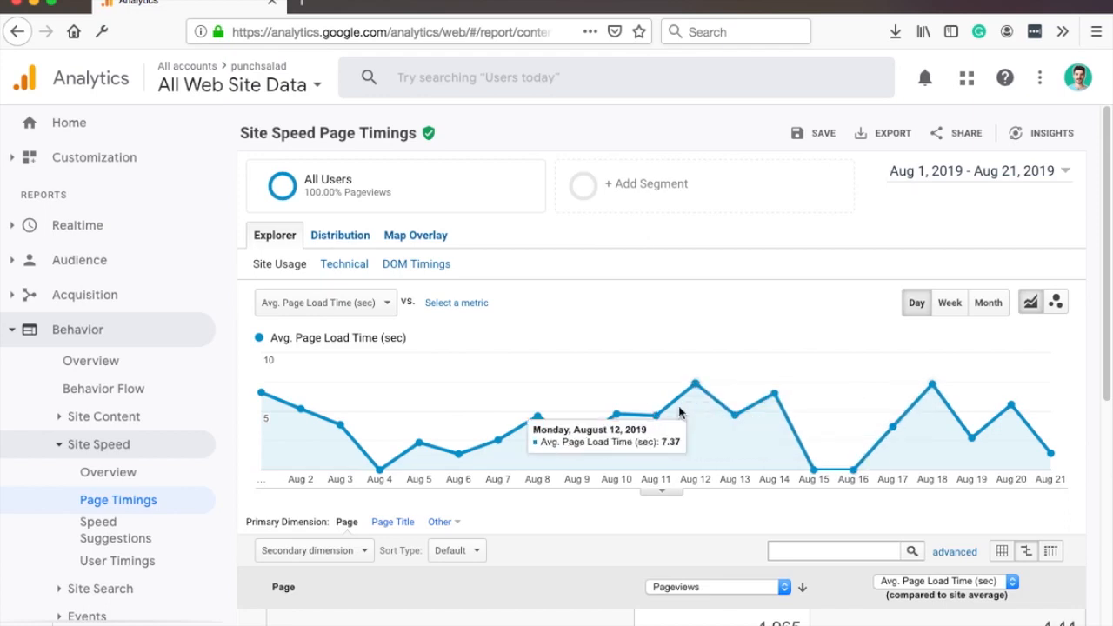
View the Site Speed Overview report, then the analytics.js reference for Site Speed Sample Rate.
click(108, 473)
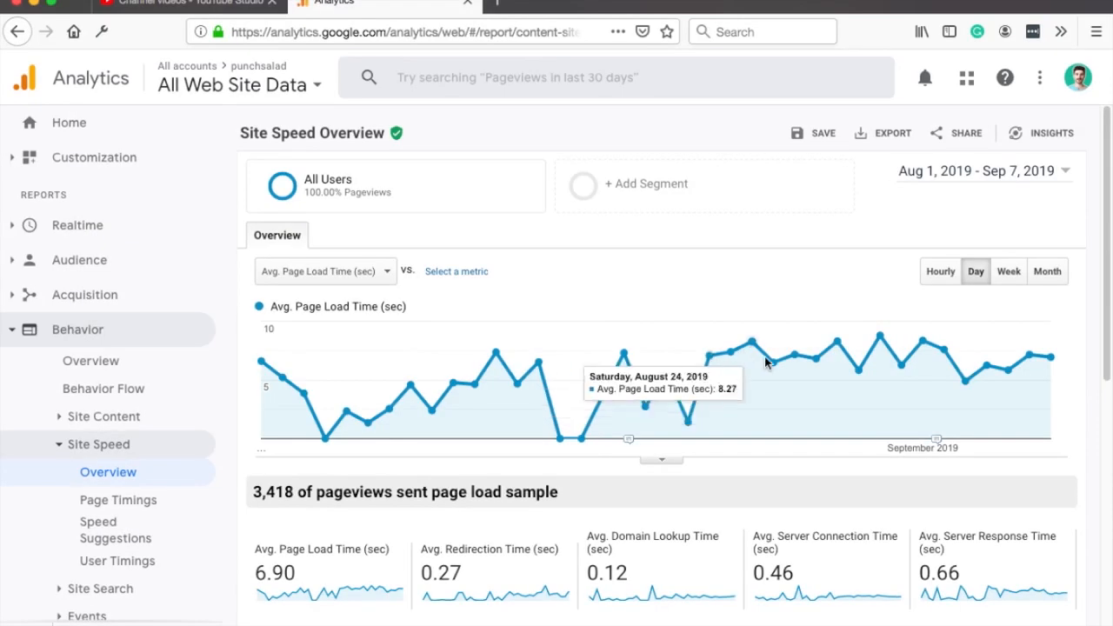
mouse_move(705, 436)
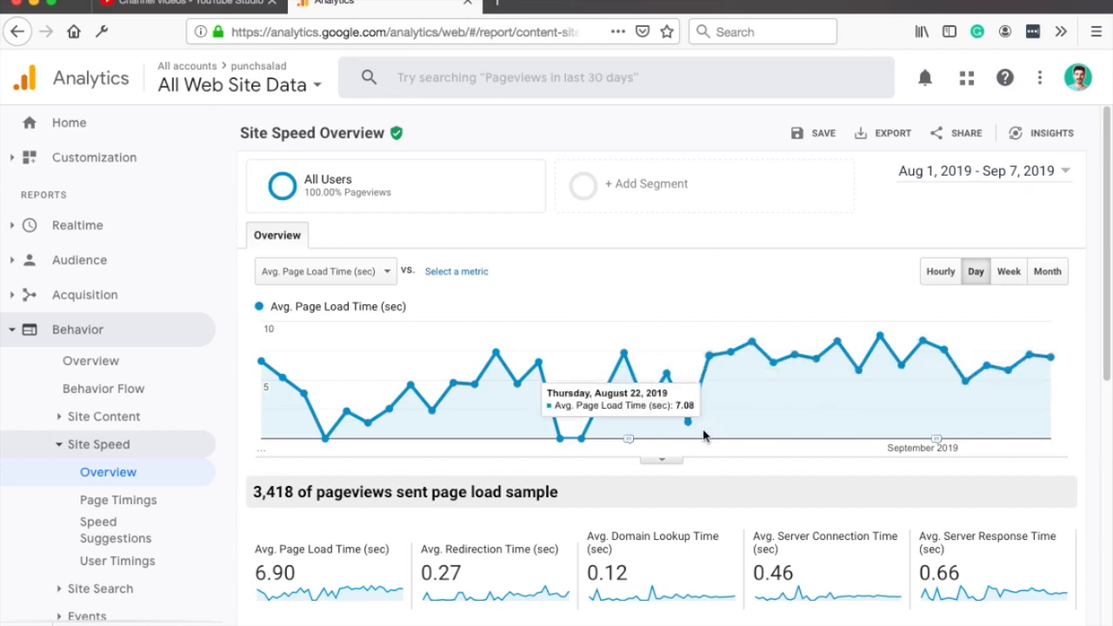
mouse_move(785, 285)
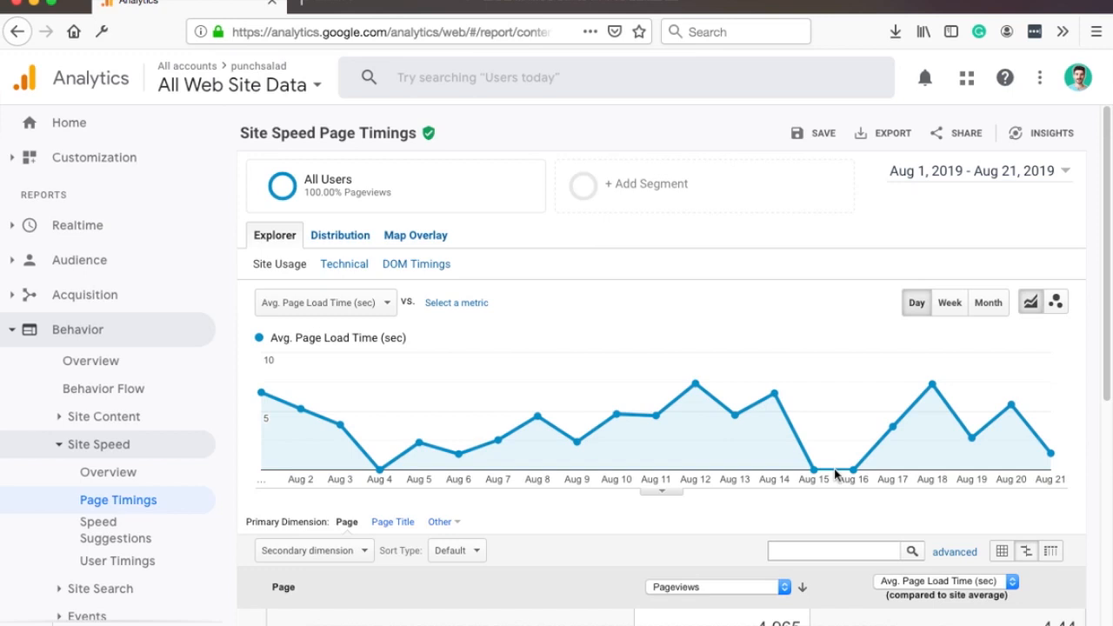
click(565, 4)
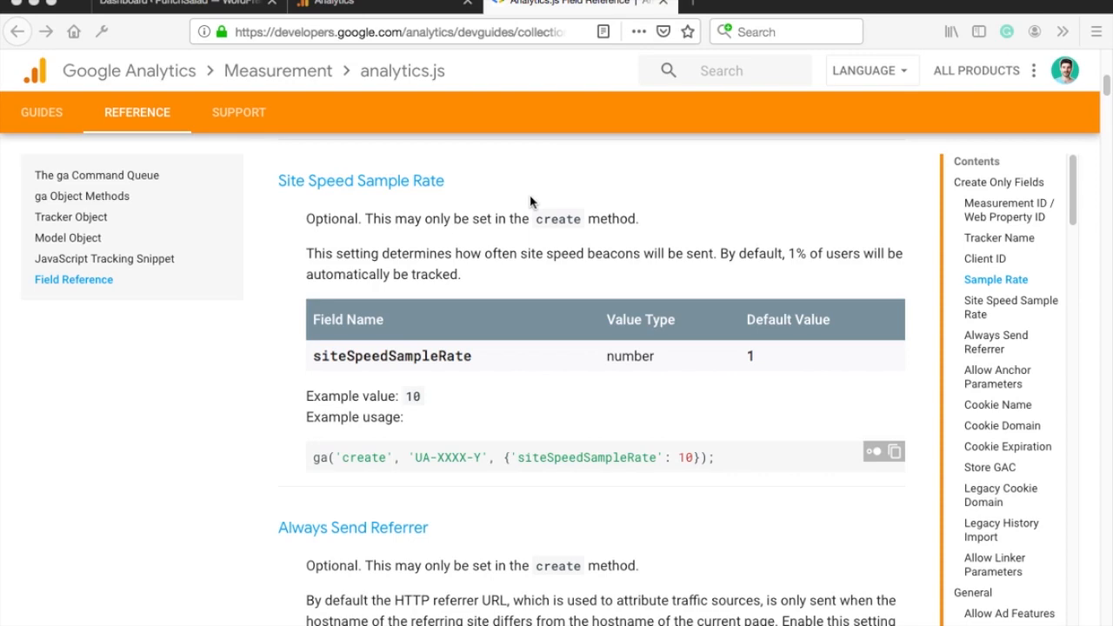
mouse_move(365, 102)
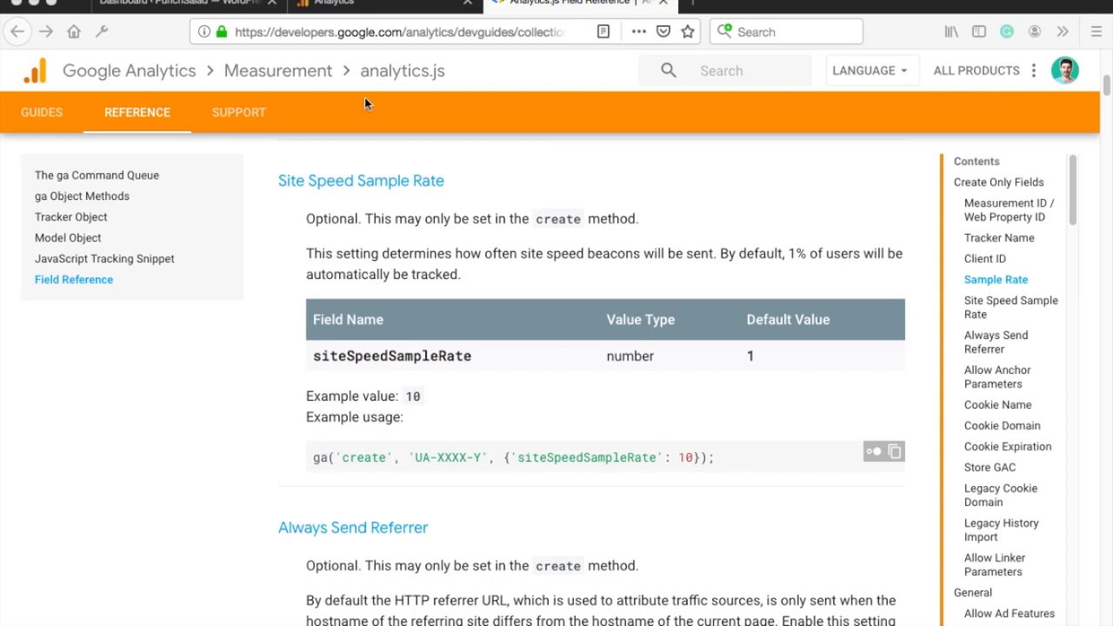
In the WordPress dashboard, load the TA DailyBlog header.php in the theme editor.
click(174, 3)
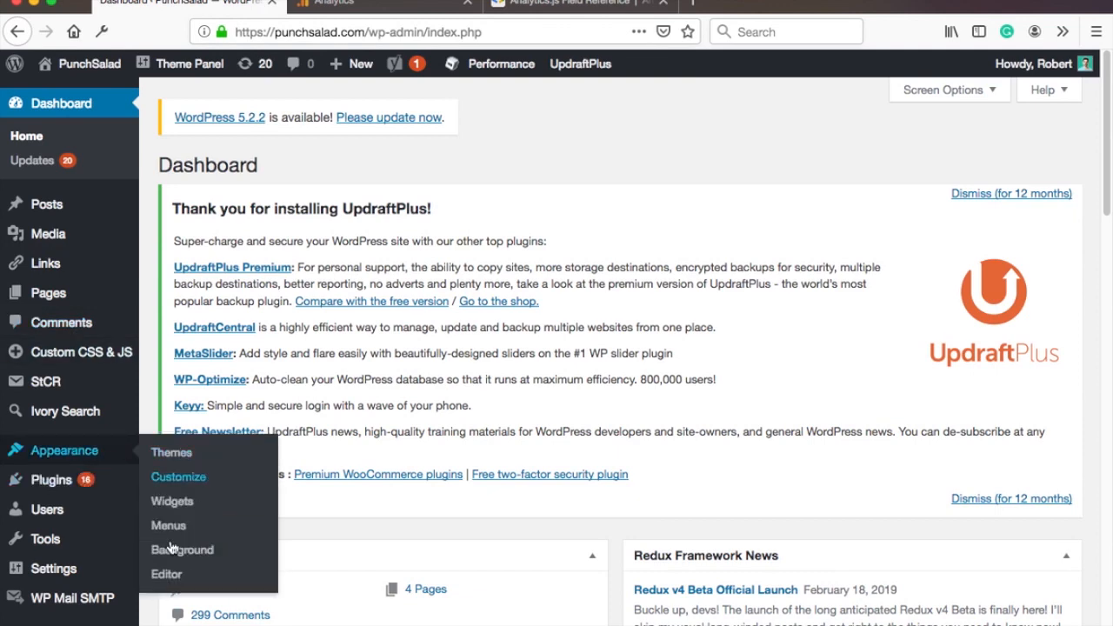
click(167, 574)
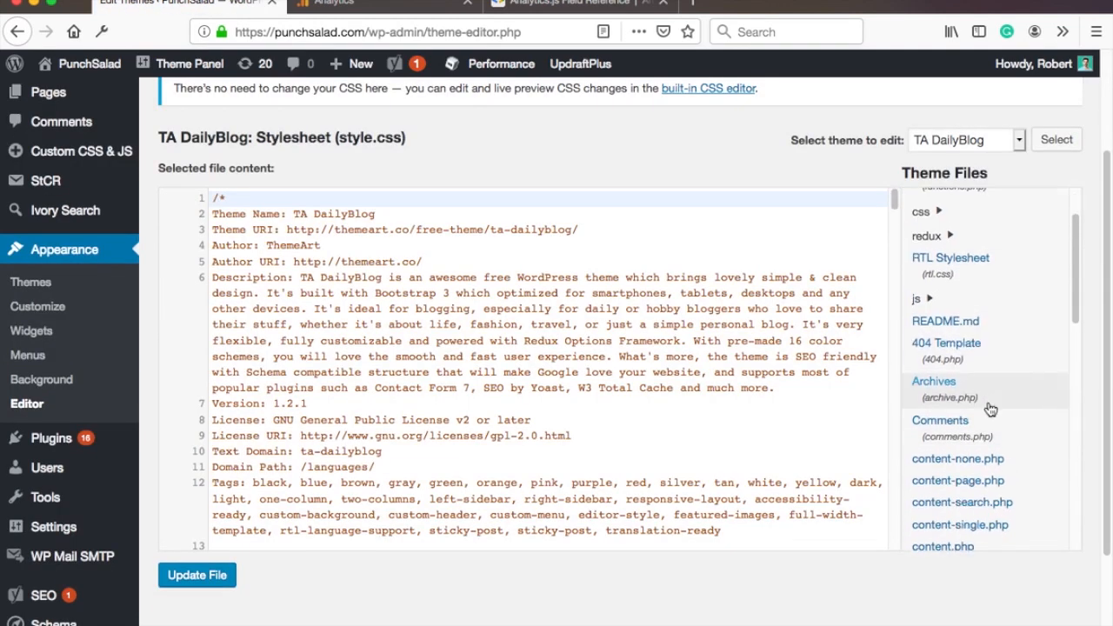
scroll(down, 3)
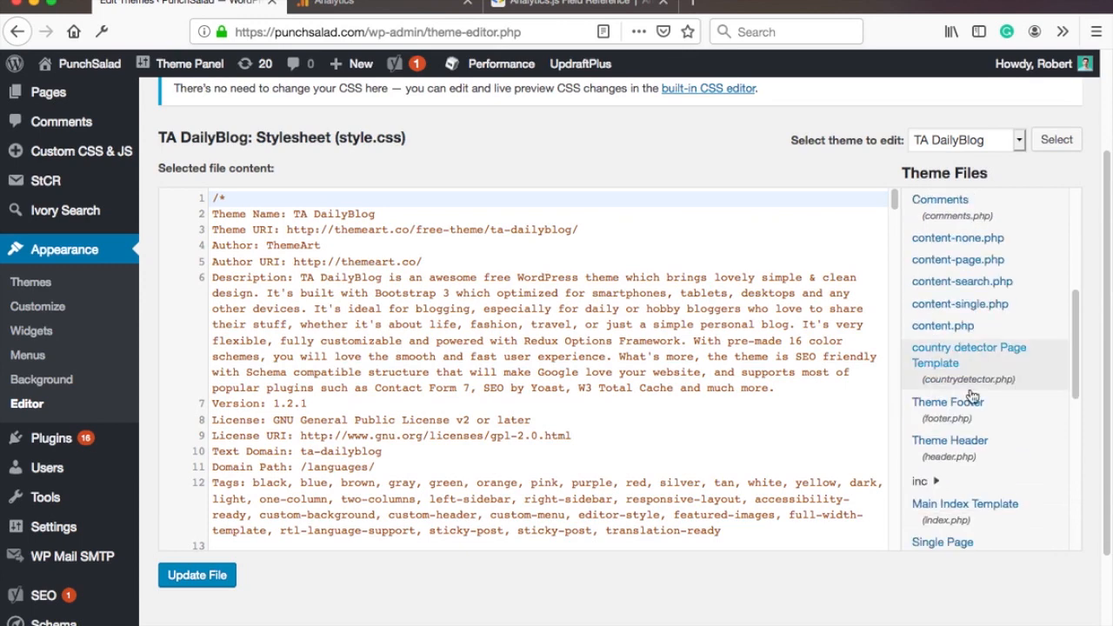
click(950, 440)
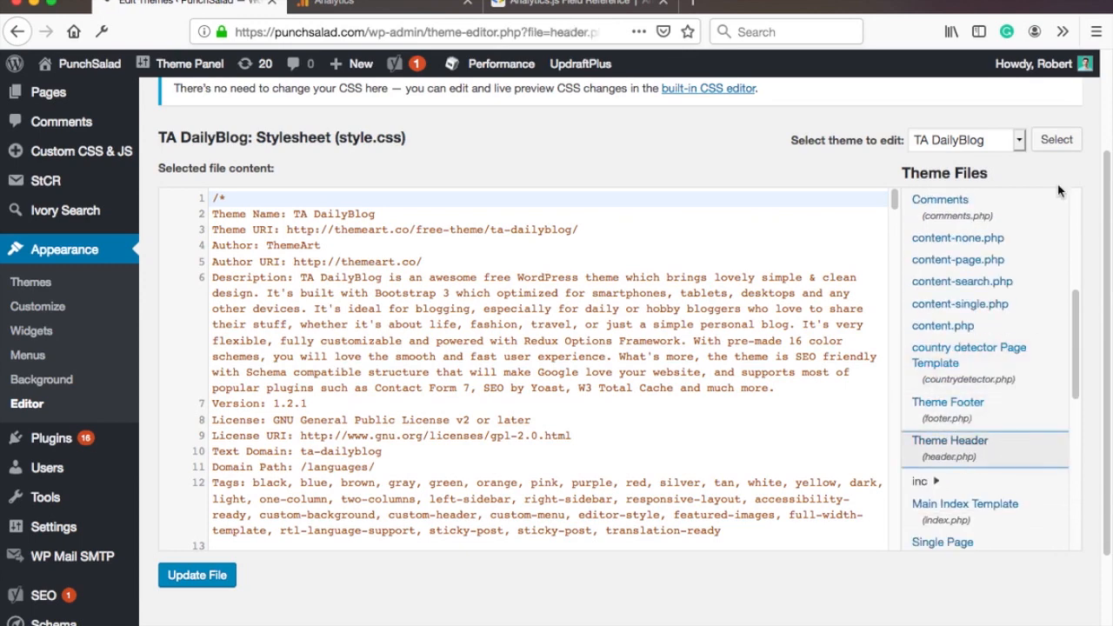
click(950, 440)
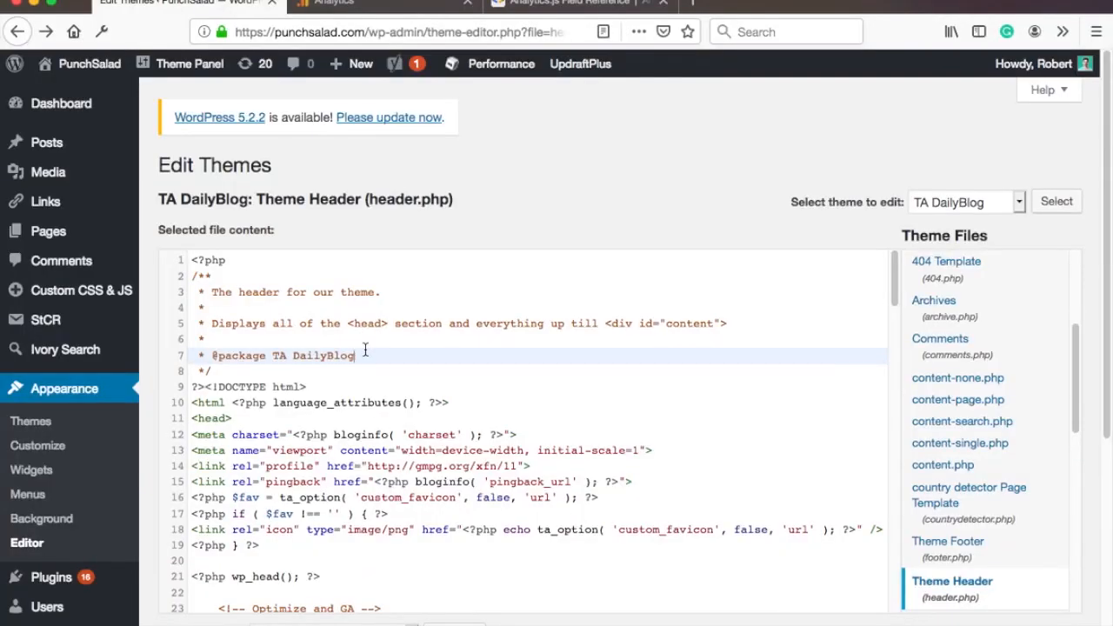
Search the header code for 'ua' and select the siteSpeedSampleRate example code.
text(ua-)
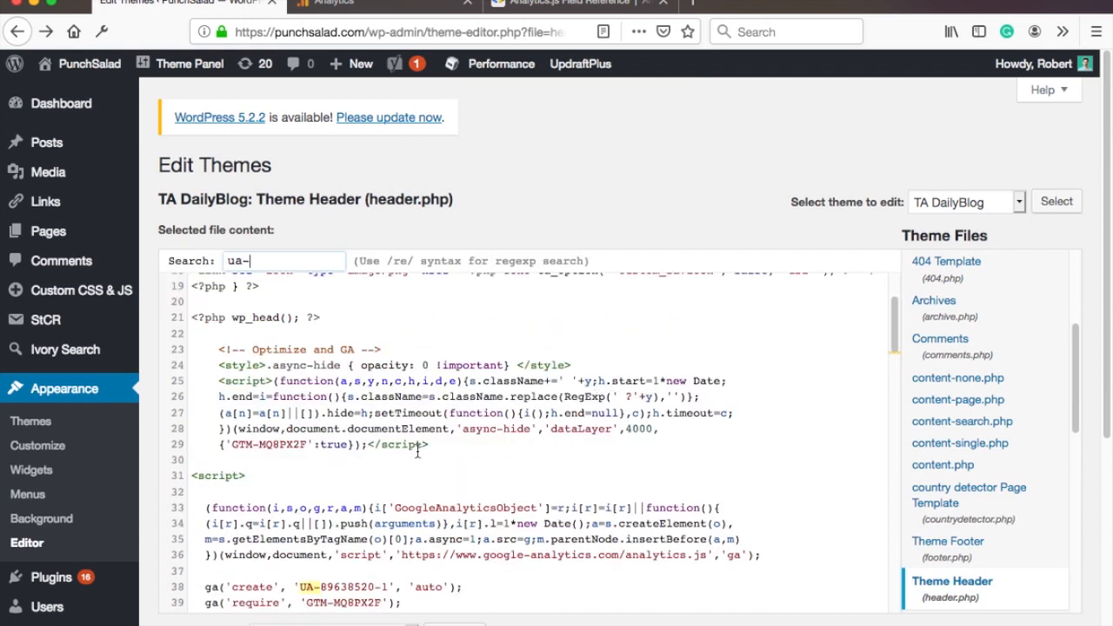
scroll(down, 3)
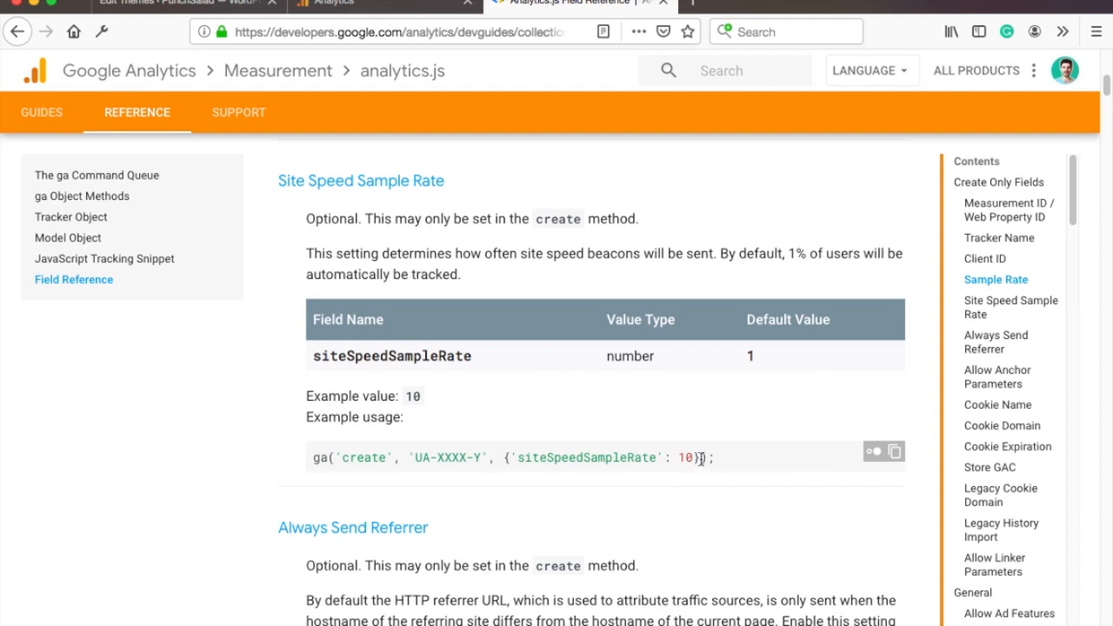
drag(487, 457, 695, 457)
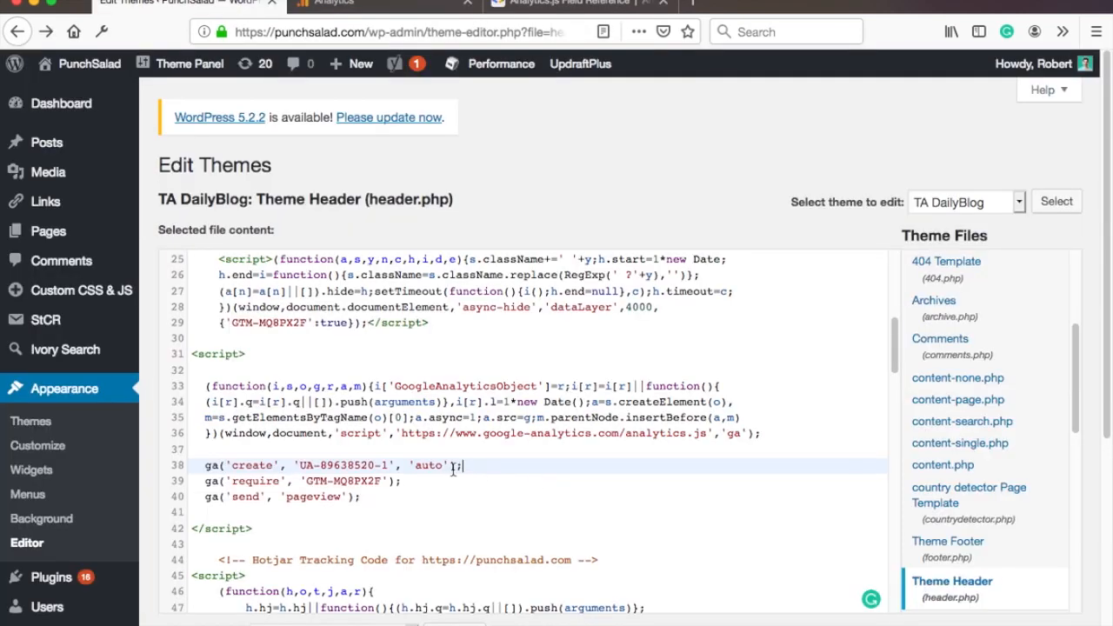
Replace 'auto' in the ga create call with {'siteSpeedSampleRate': 100} and update the file.
double_click(427, 466)
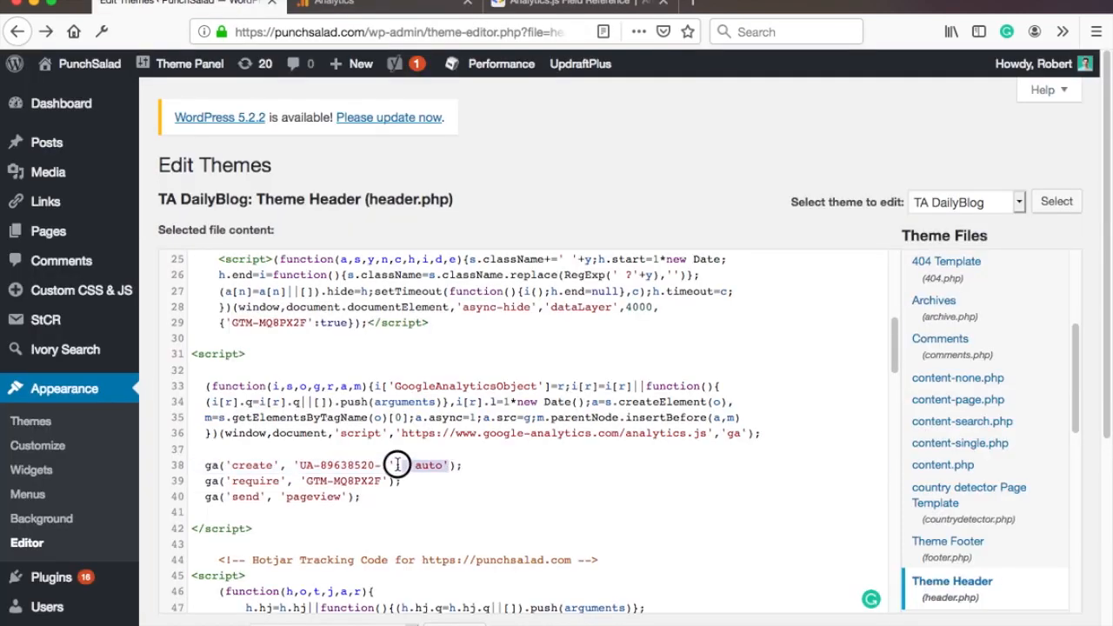
text({'siteSpeedSampleRate': 100})
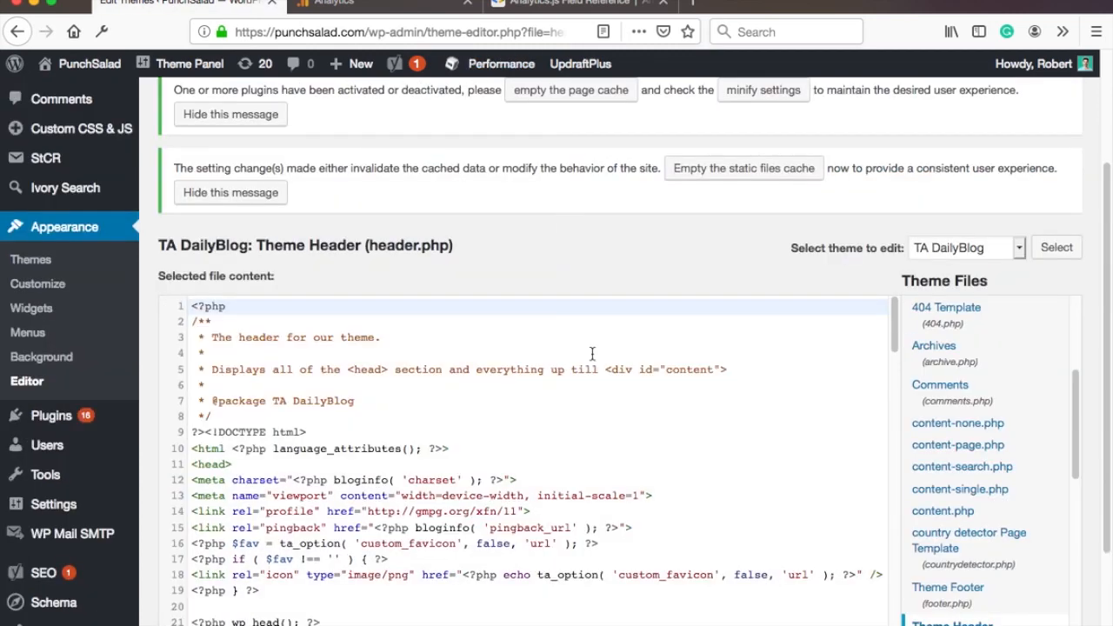
scroll(down, 3)
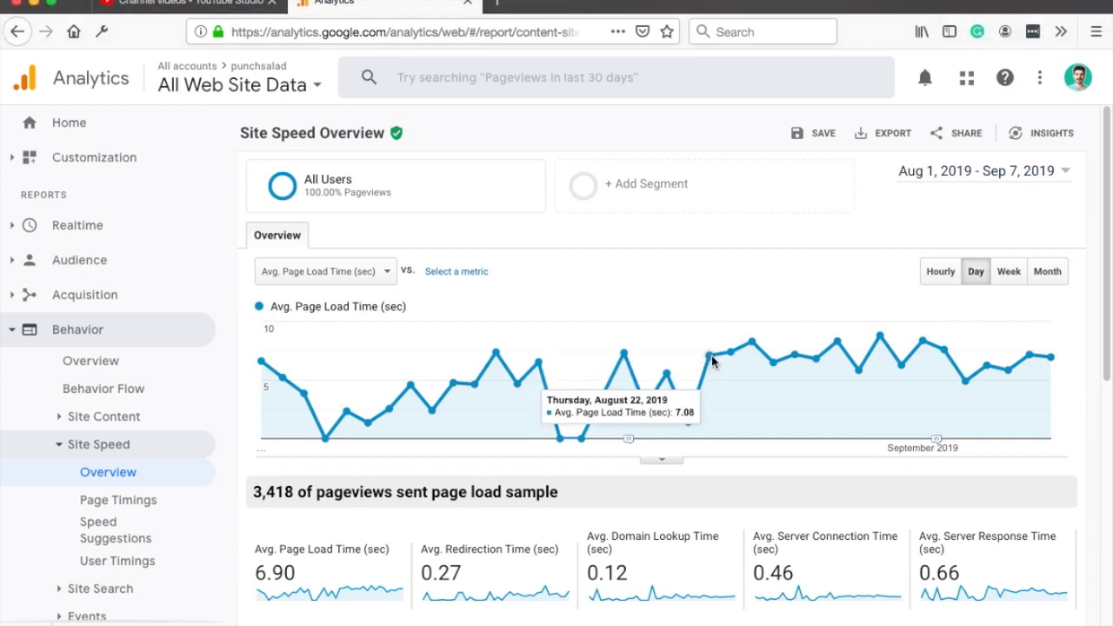
mouse_move(1044, 469)
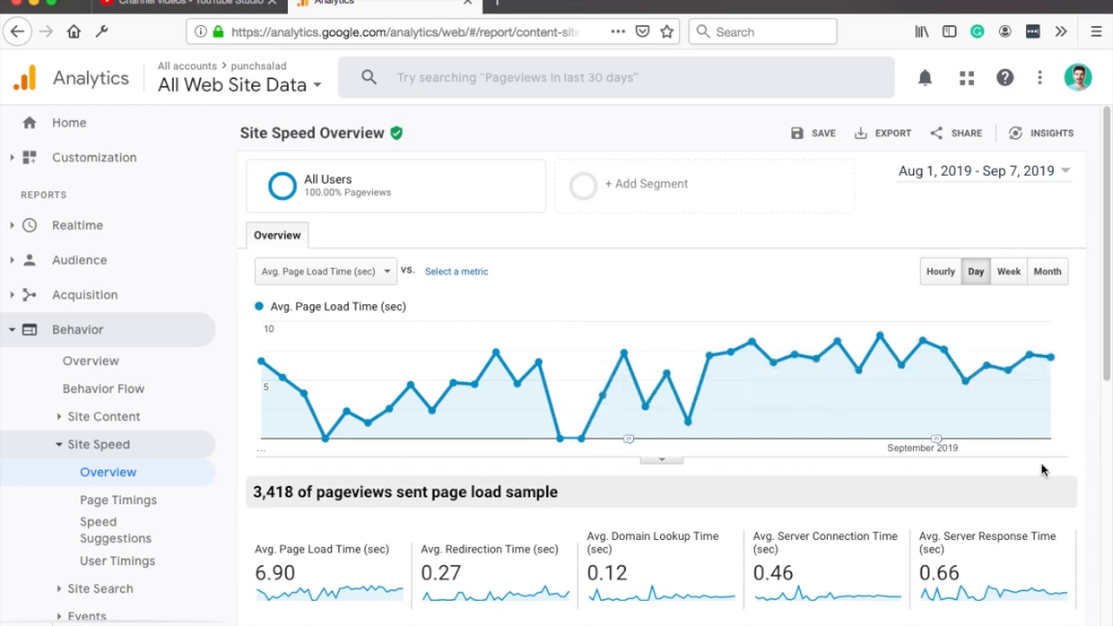
mouse_move(786, 292)
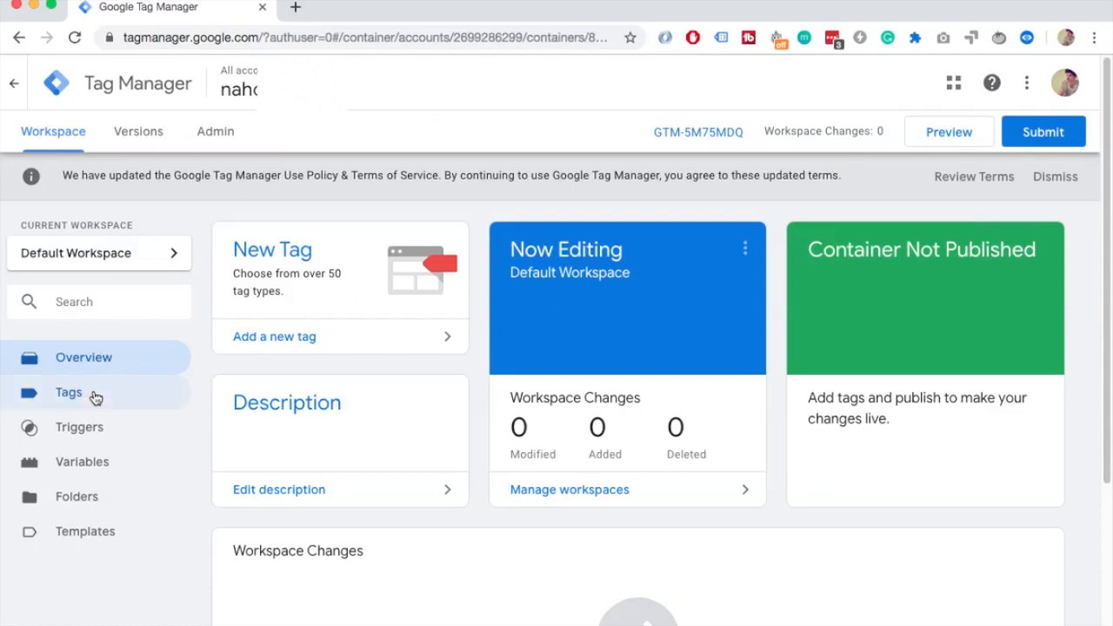
Create a new tag in the container named 'Universal Analytics'.
click(68, 393)
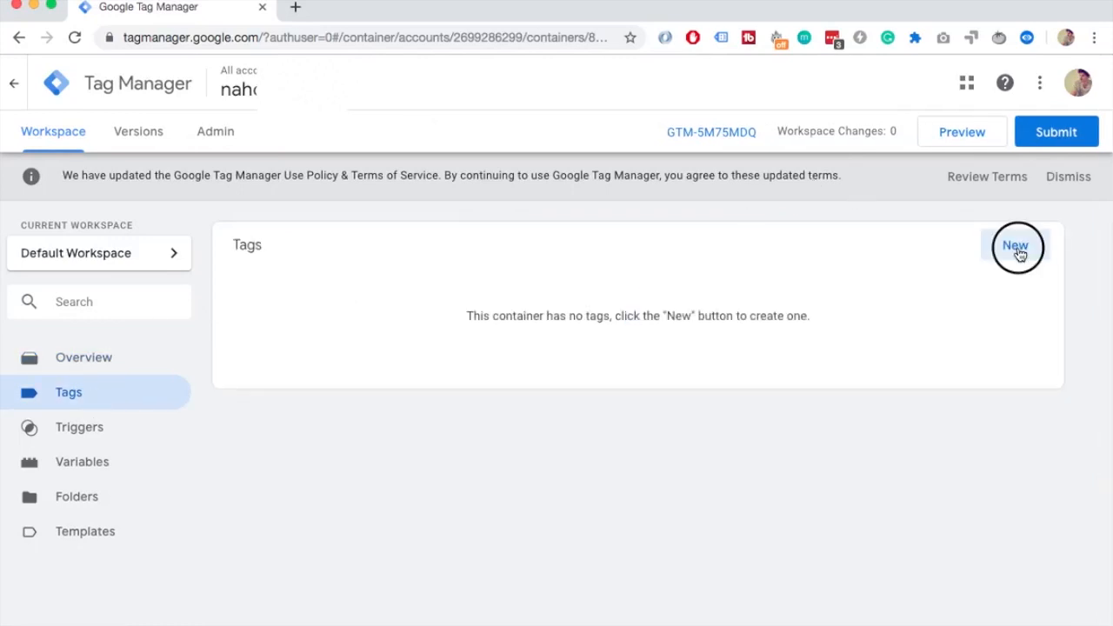
click(1016, 247)
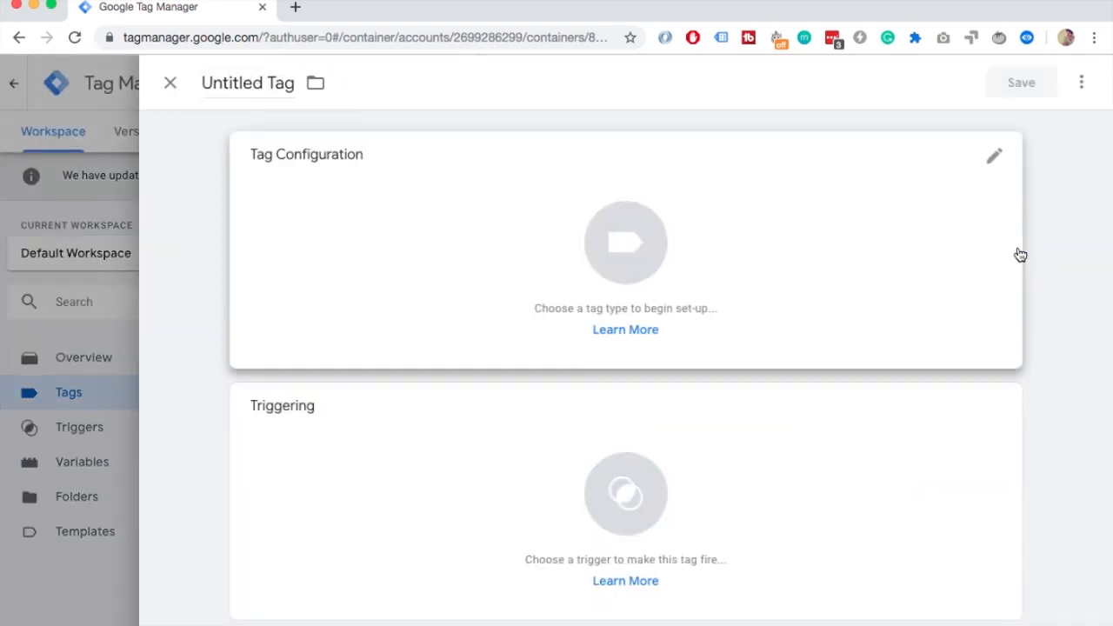
double_click(247, 84)
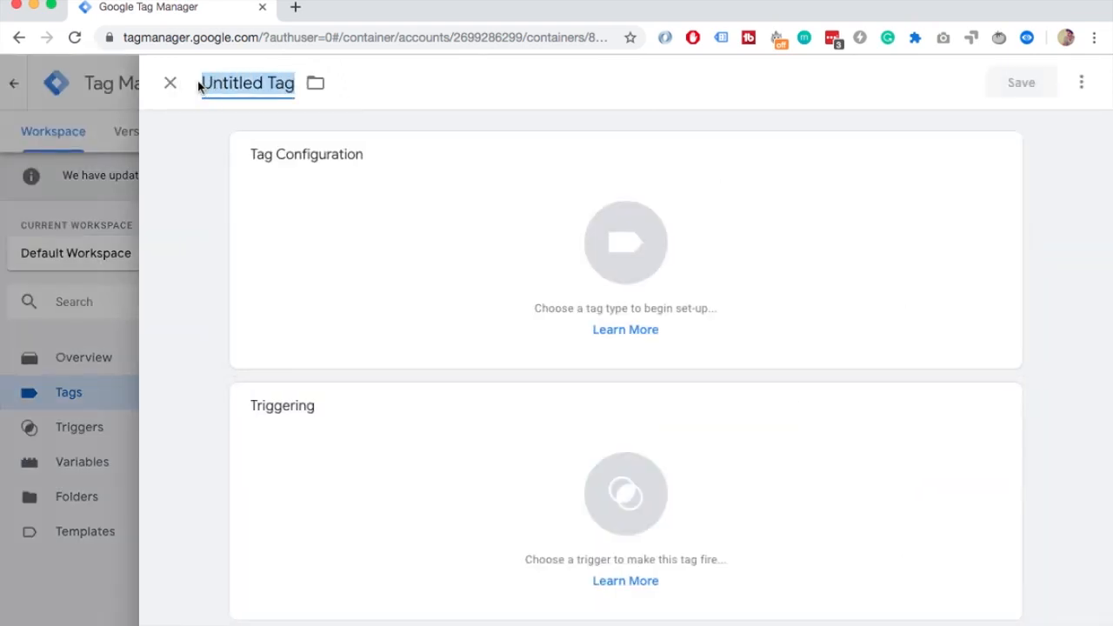
text(Universal Analytics)
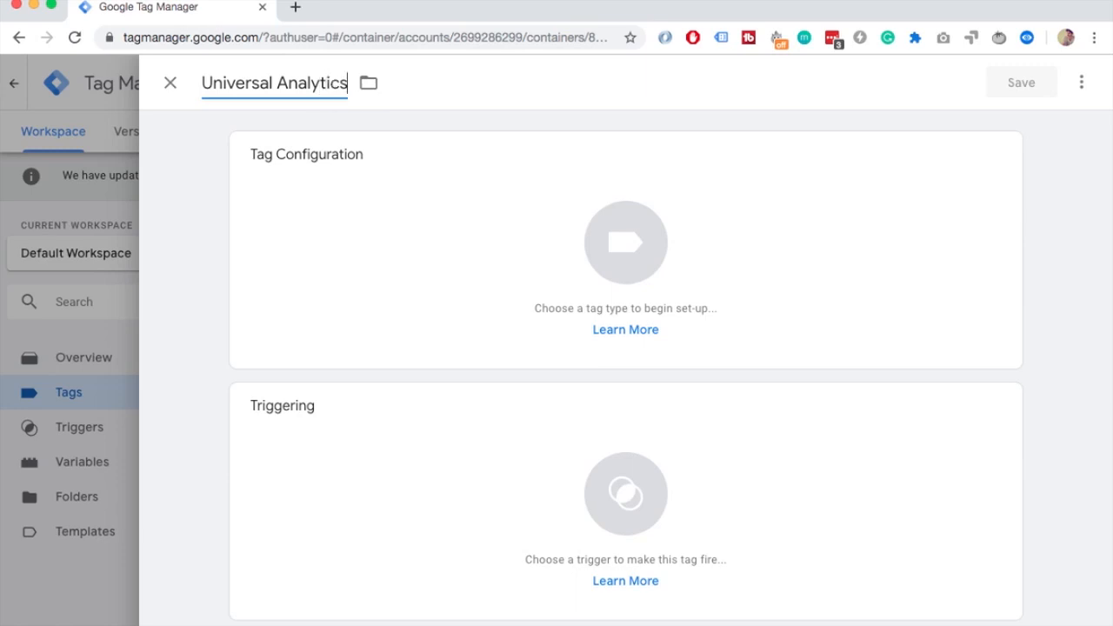
Make it a Google Analytics: Universal Analytics pageview tag with overriding settings enabled.
click(626, 243)
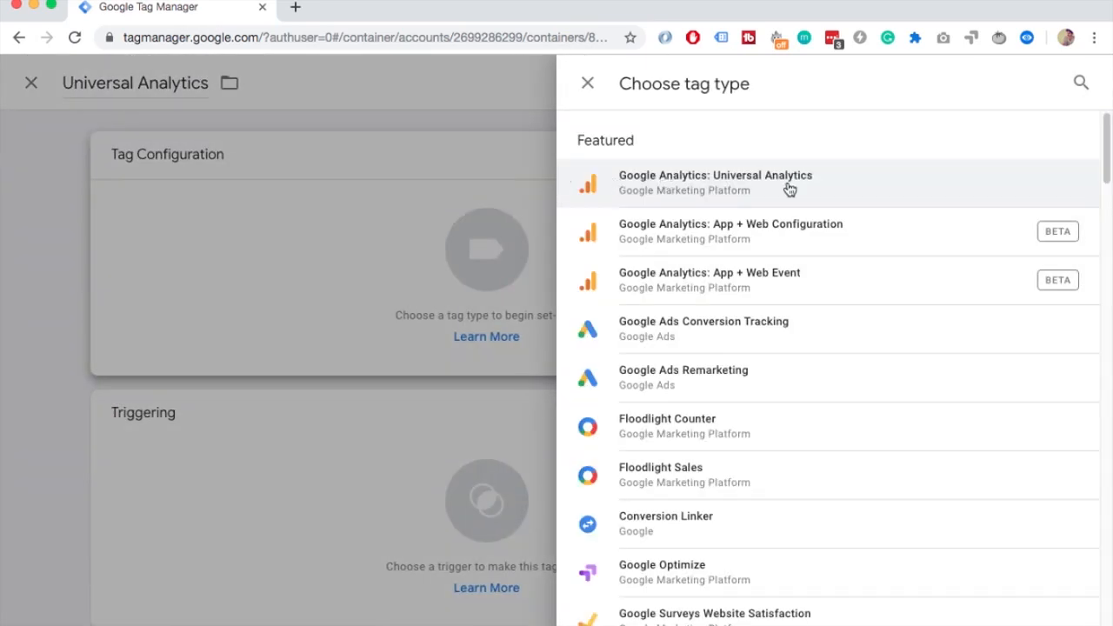
click(714, 182)
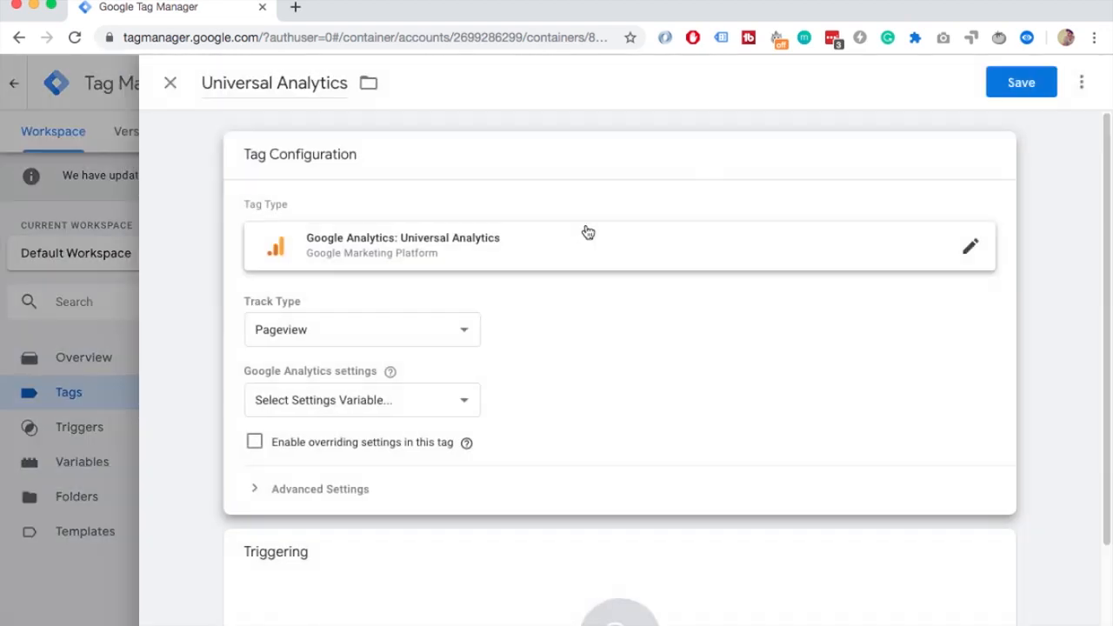
scroll(down, 3)
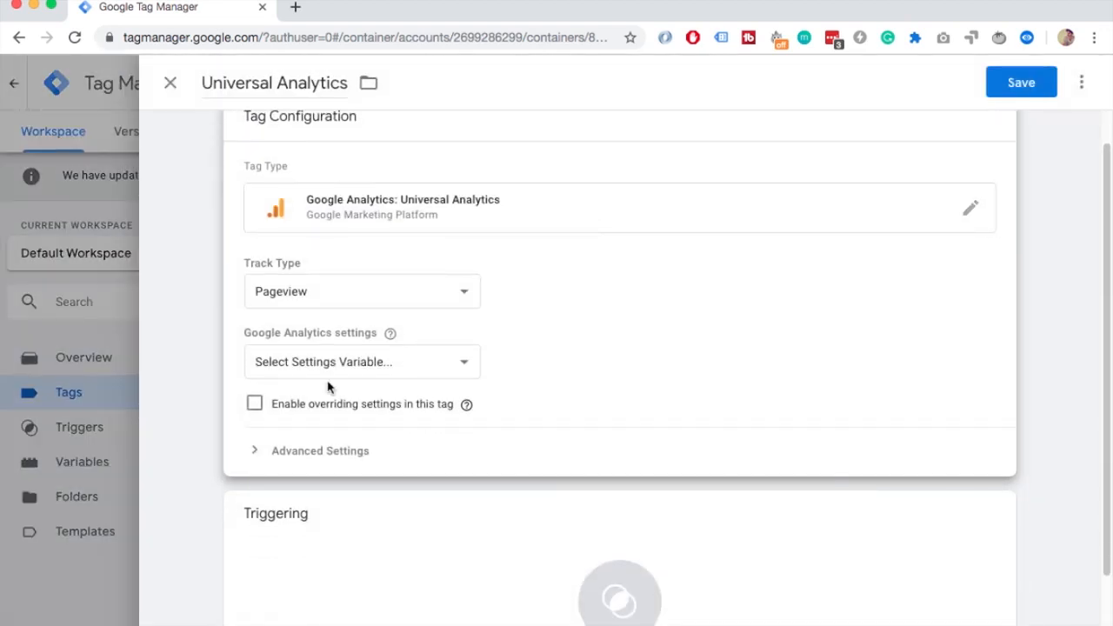
click(254, 404)
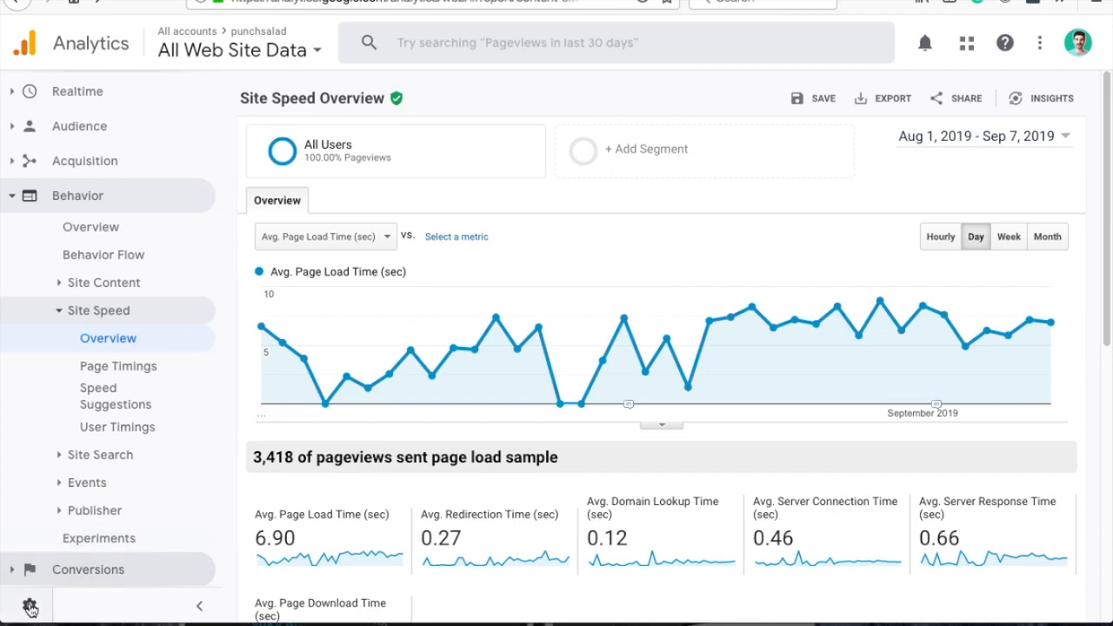
In Analytics Admin Property Settings, select the Tracking Id UA-89638520-1 for copying.
click(28, 605)
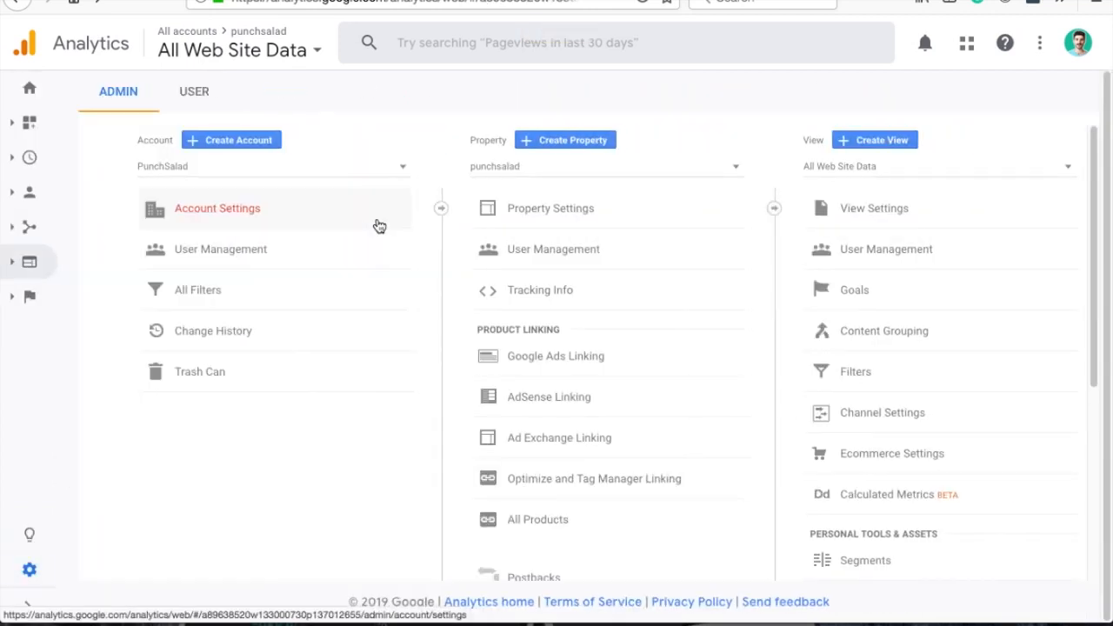
click(549, 209)
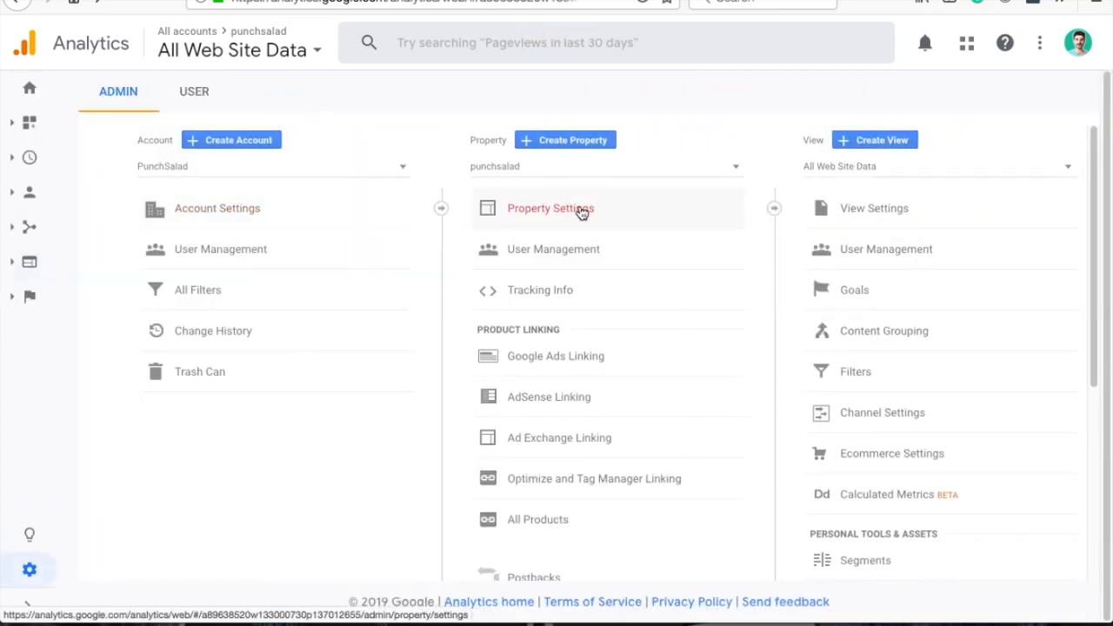
click(550, 209)
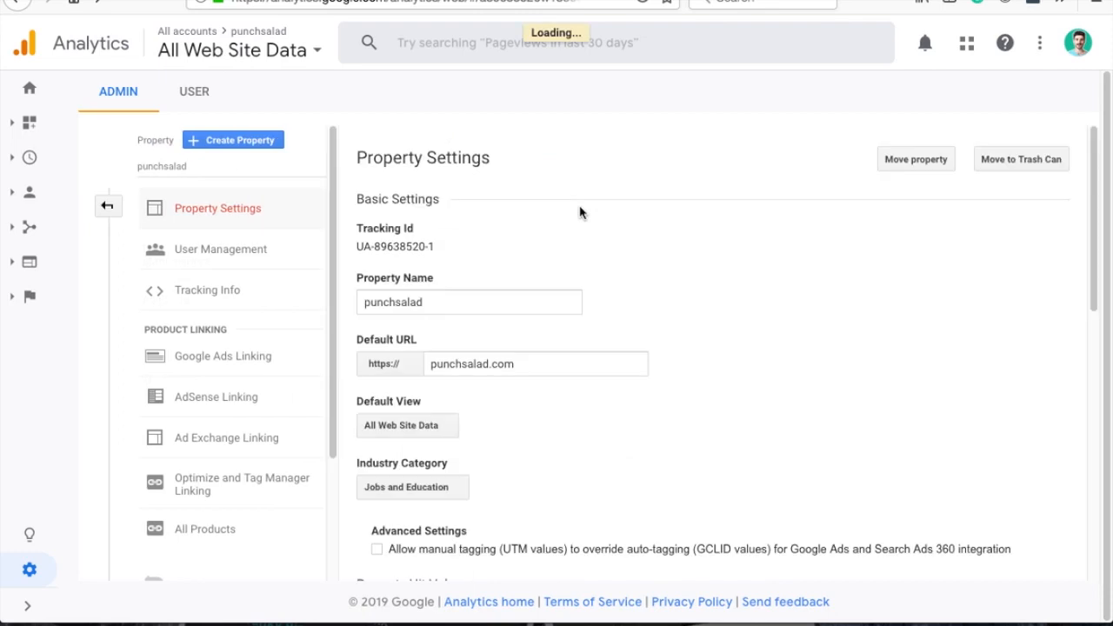
double_click(393, 247)
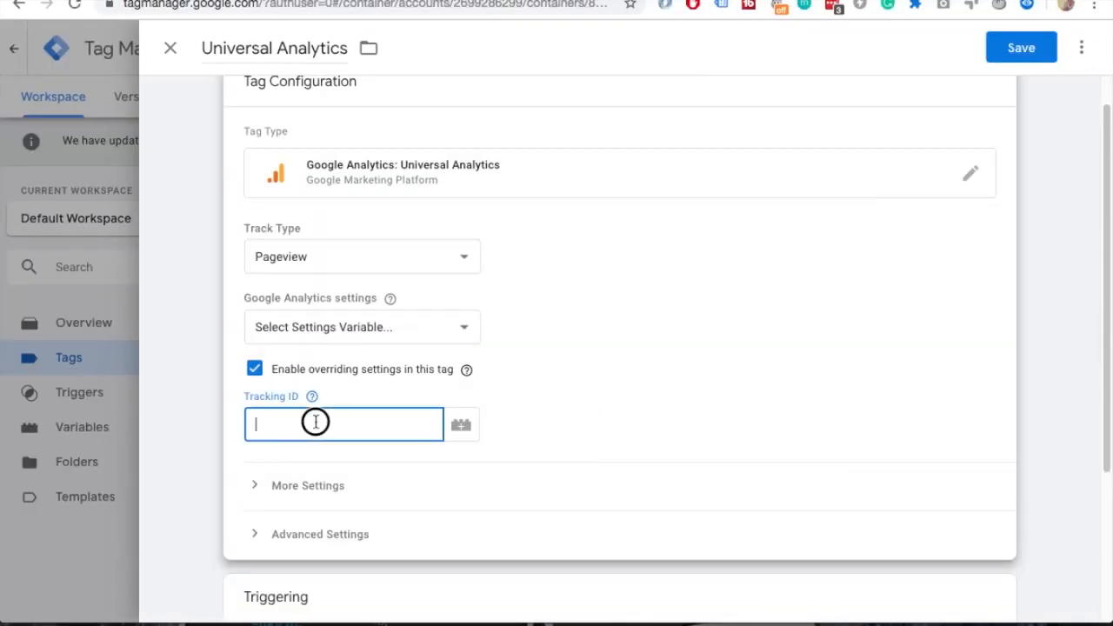
Enter Tracking ID UA-89638520-1 in the tag's overriding settings.
text(UA-89638520-1)
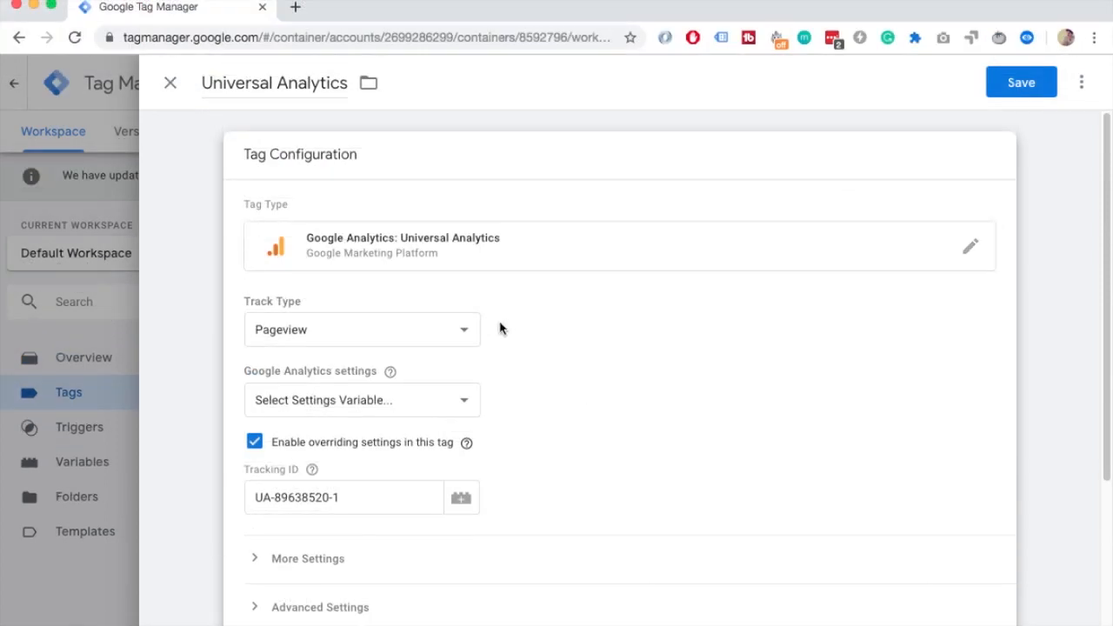
scroll(down, 3)
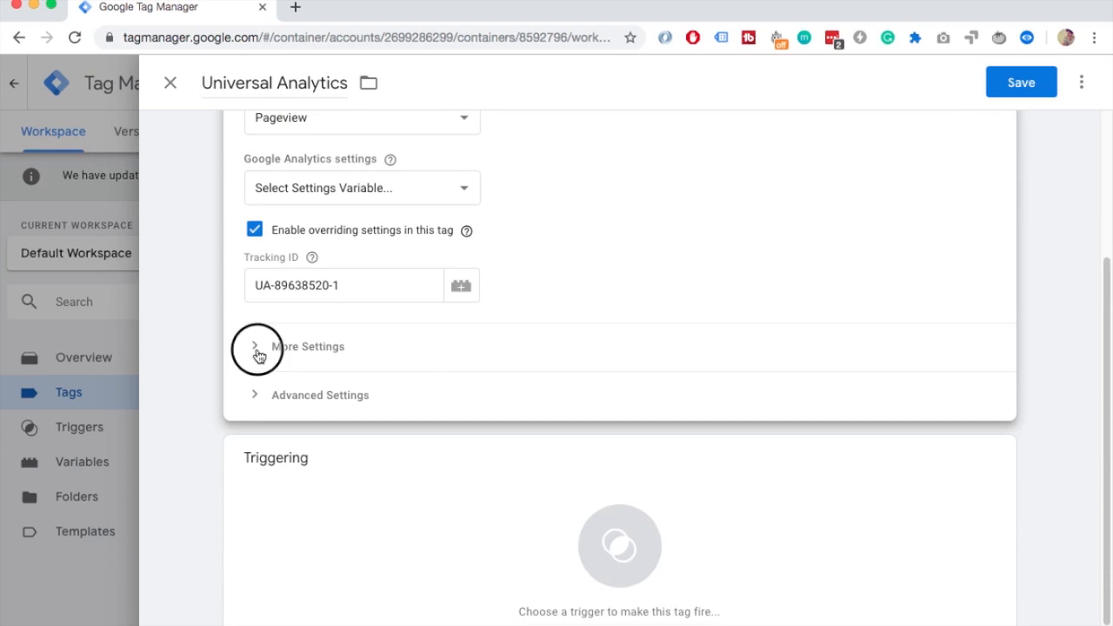
Under More Settings > Fields to Set, add siteSpeedSampleRate with value 100.
click(254, 346)
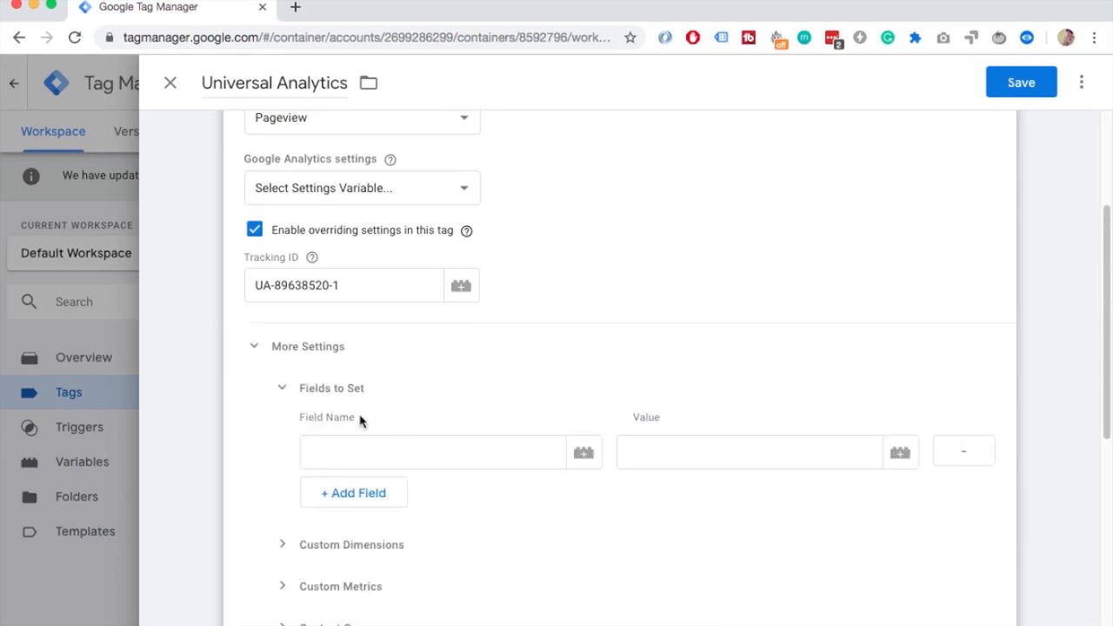
click(431, 452)
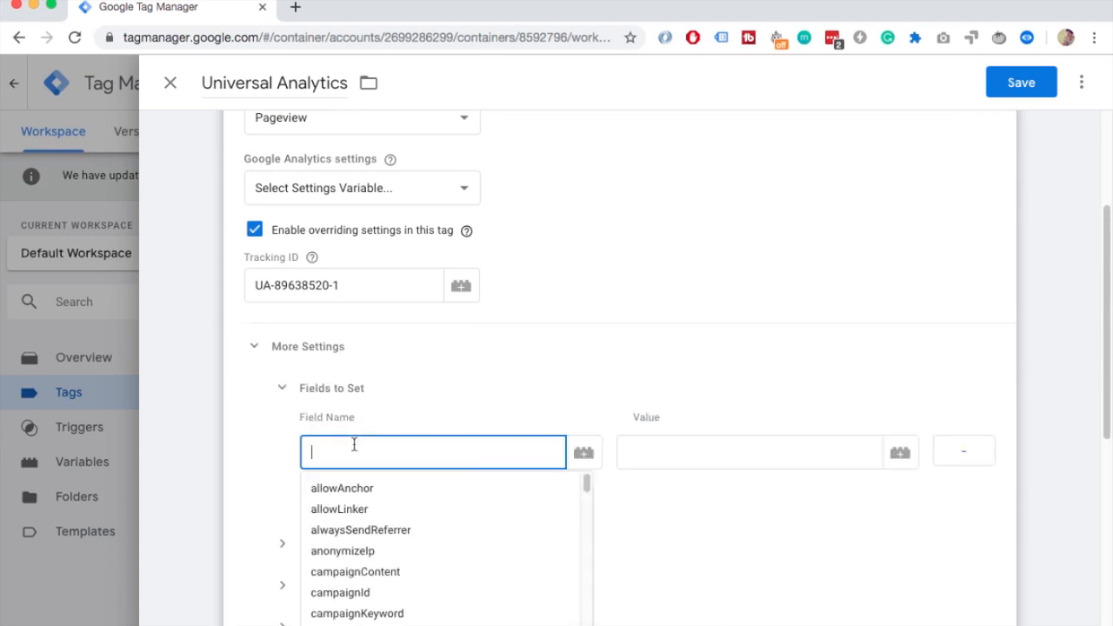
text(site)
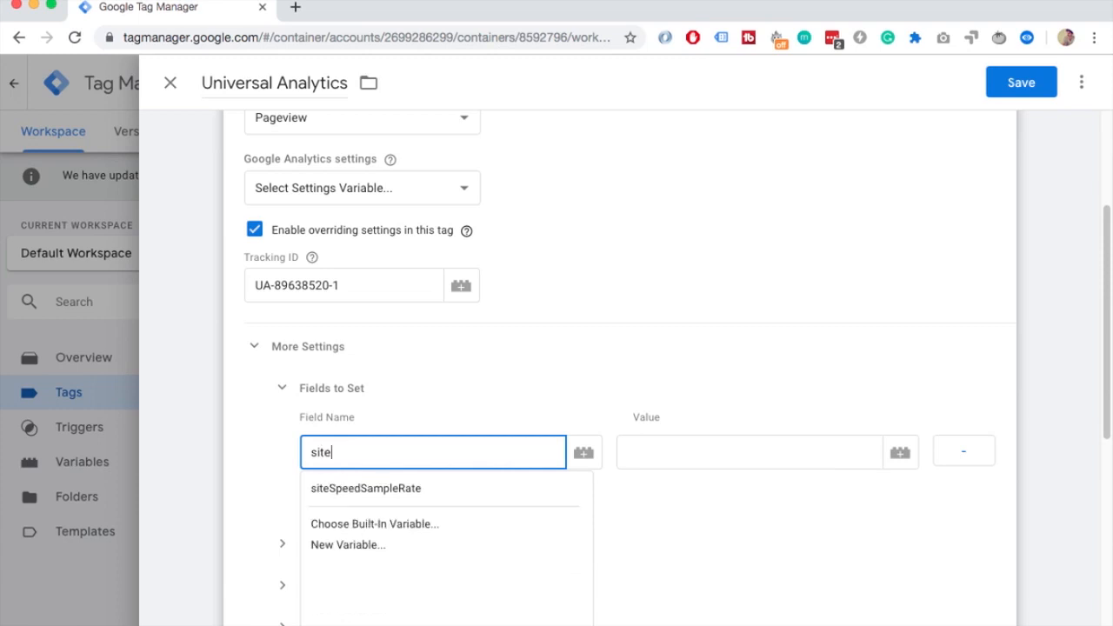
click(365, 487)
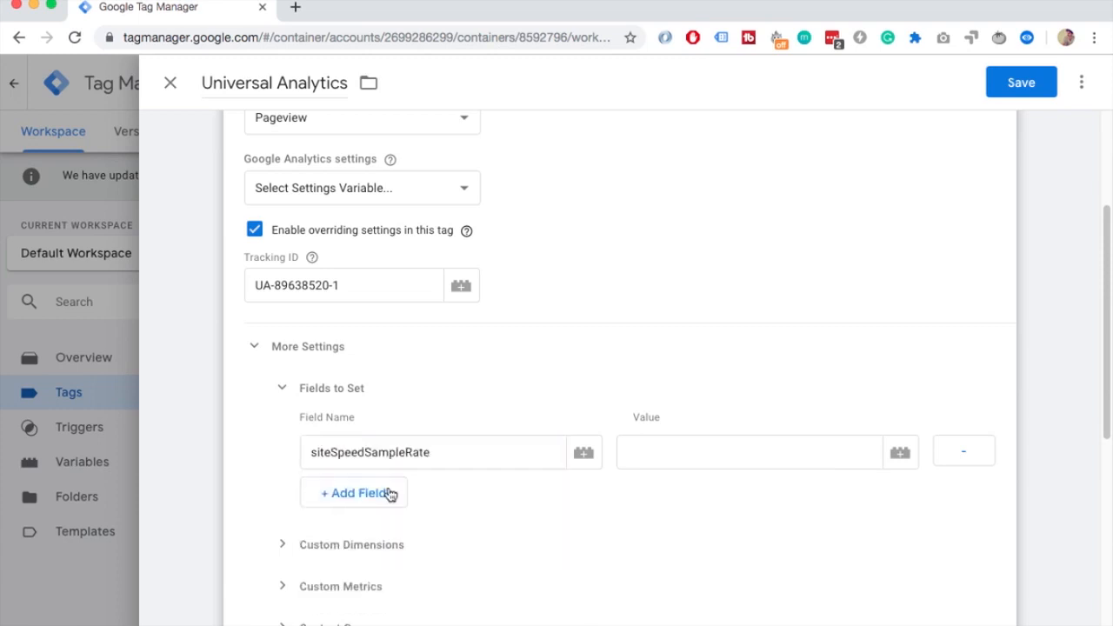
text(100)
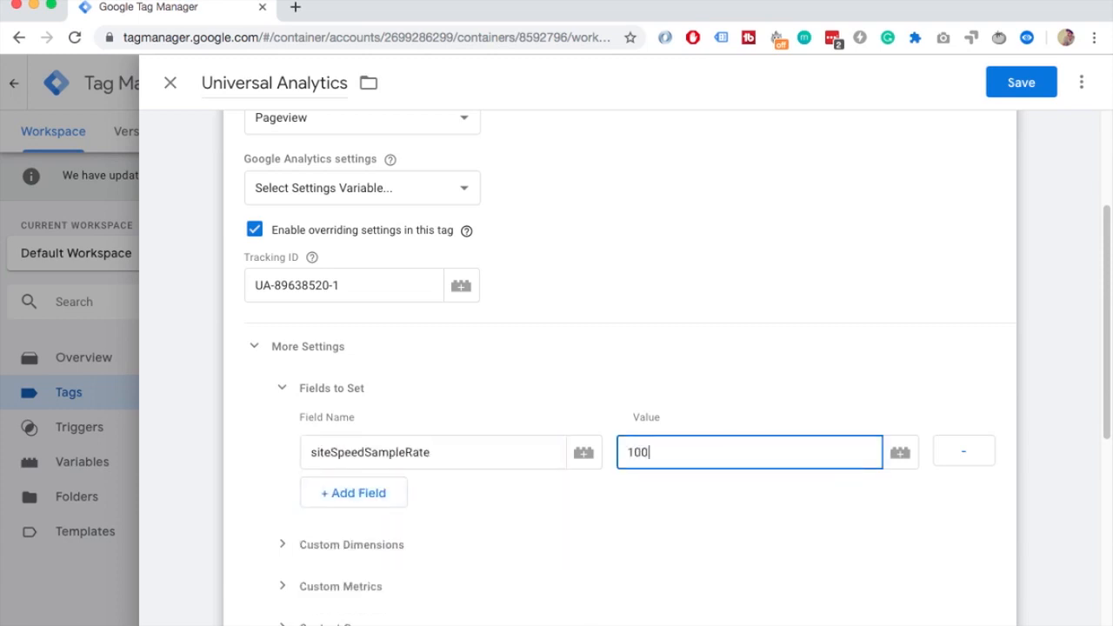
mouse_move(717, 275)
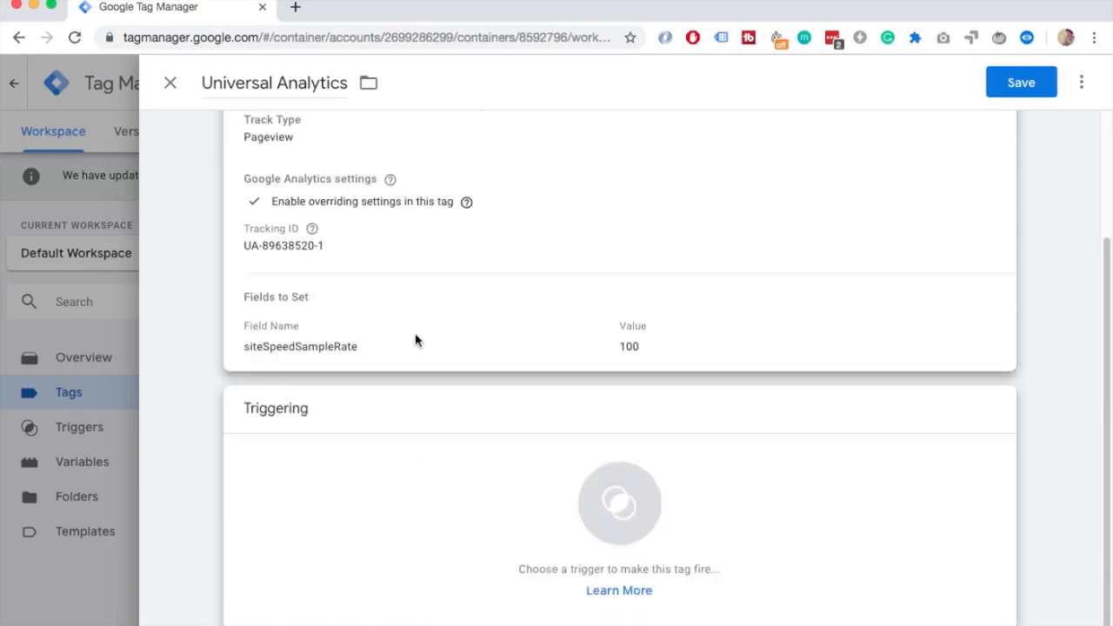
Assign the All Pages firing trigger and return to the Analytics report tab.
click(619, 503)
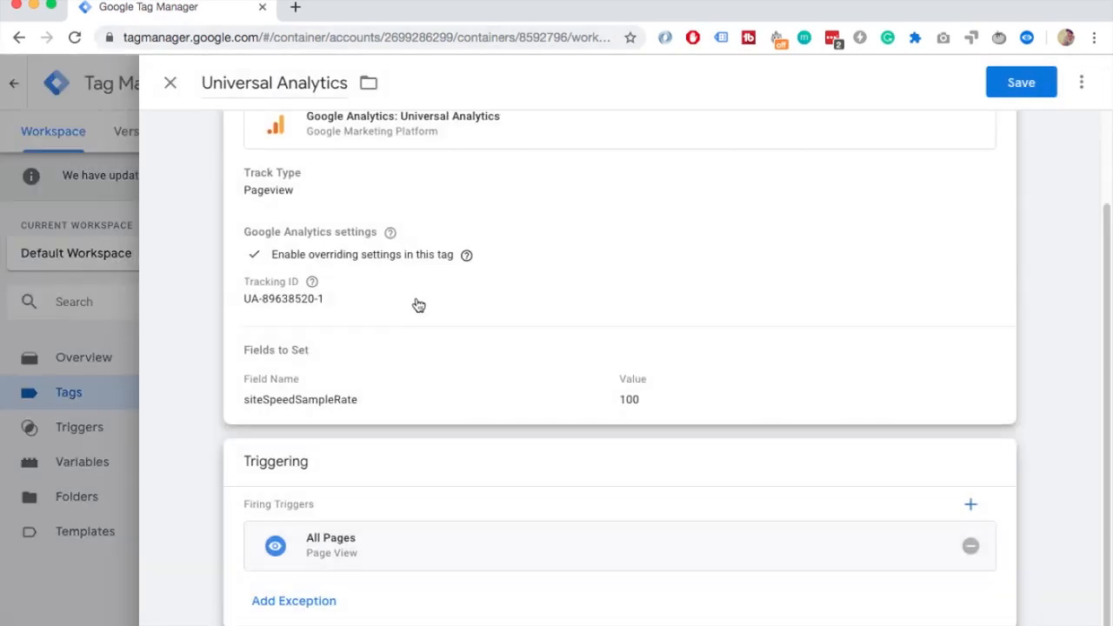
mouse_move(596, 171)
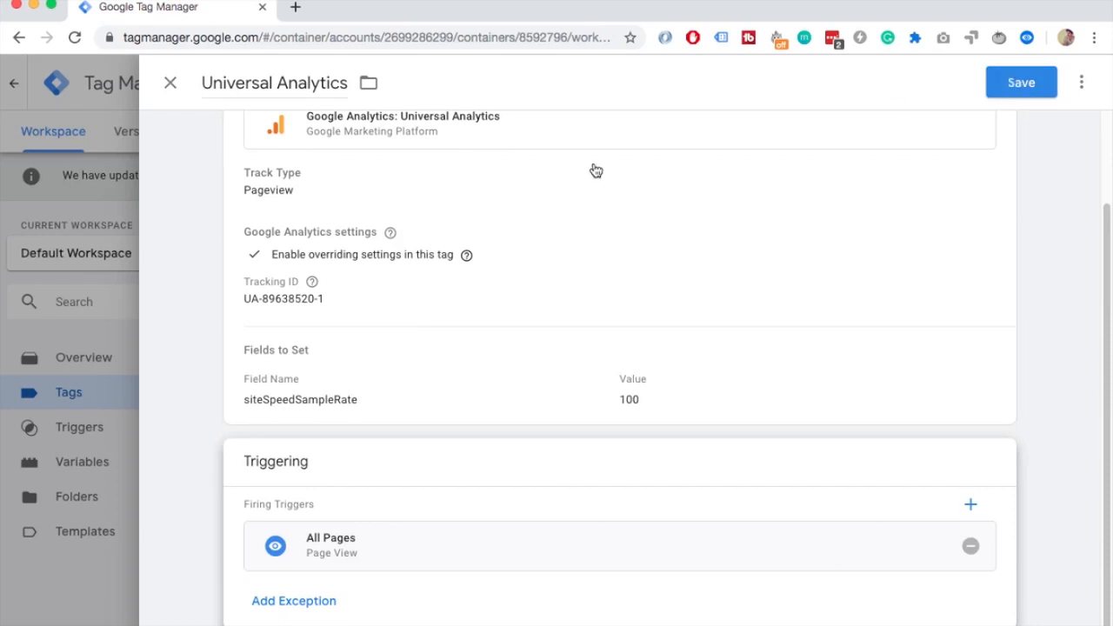
mouse_move(447, 287)
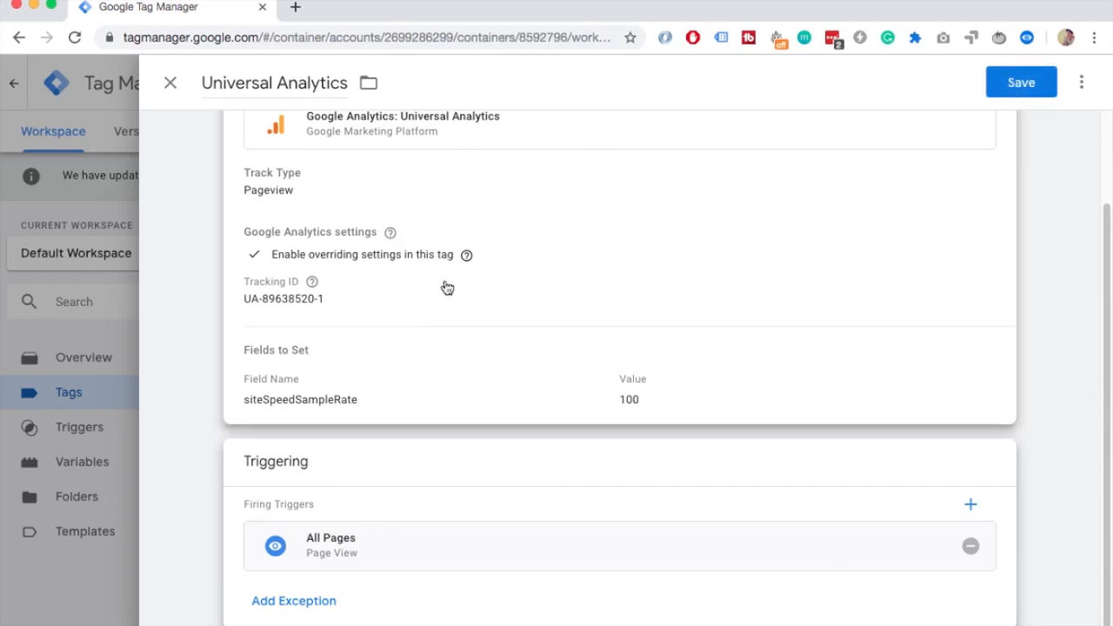
click(382, 7)
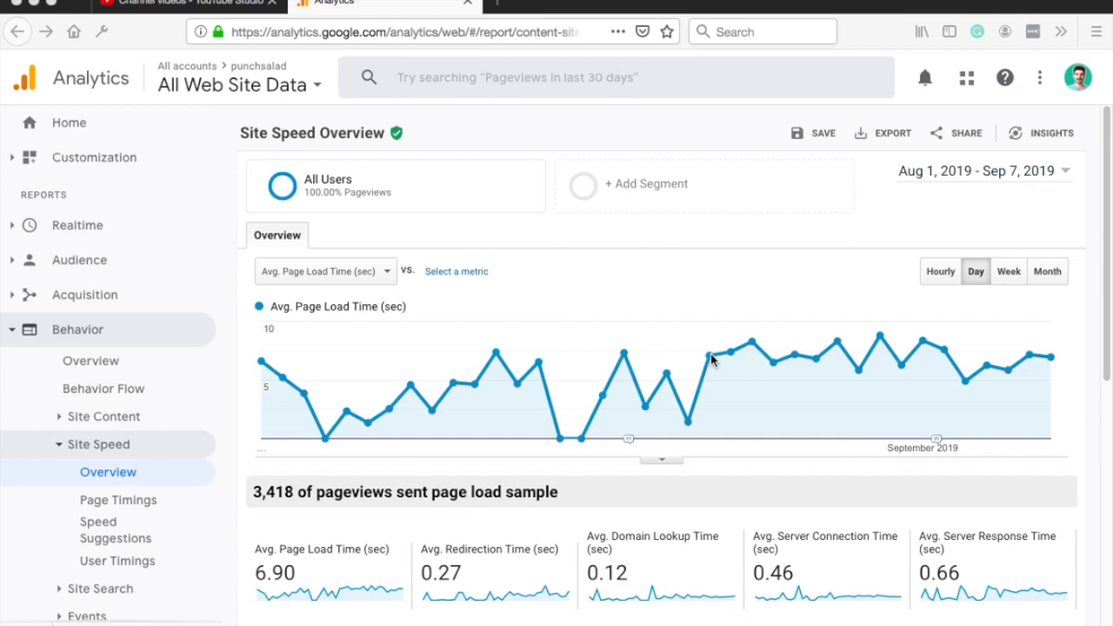
mouse_move(713, 365)
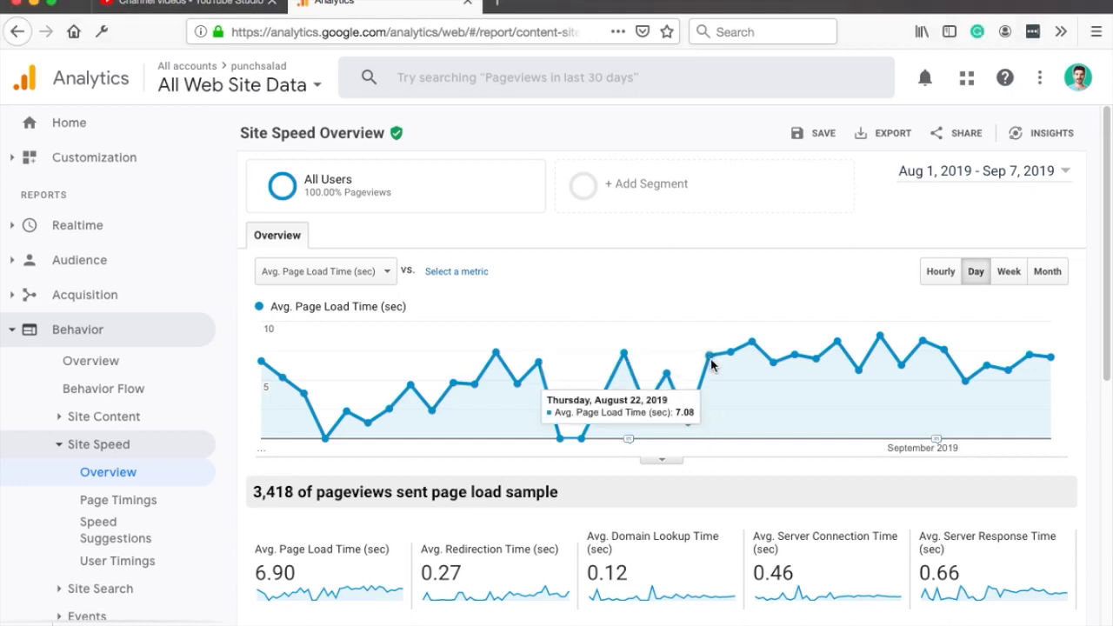
mouse_move(772, 363)
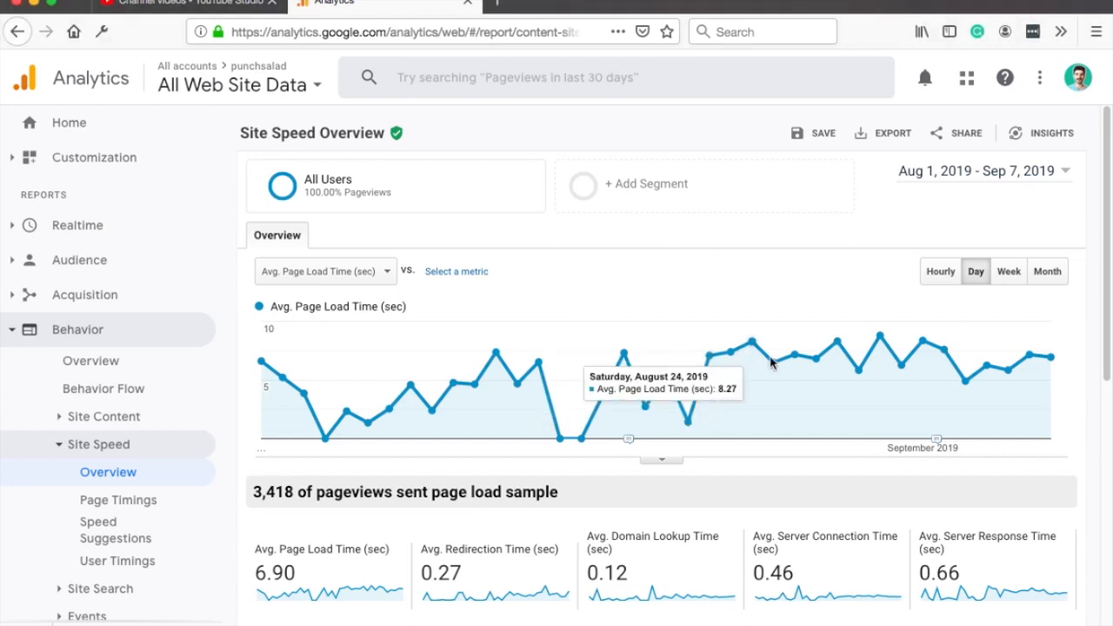
mouse_move(705, 435)
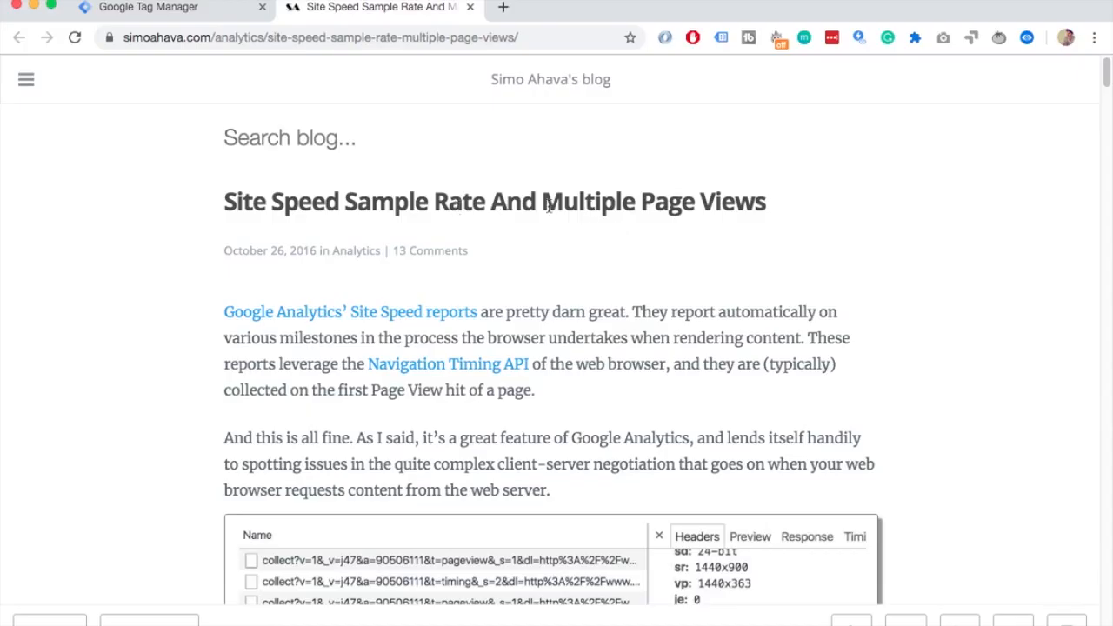
mouse_move(459, 170)
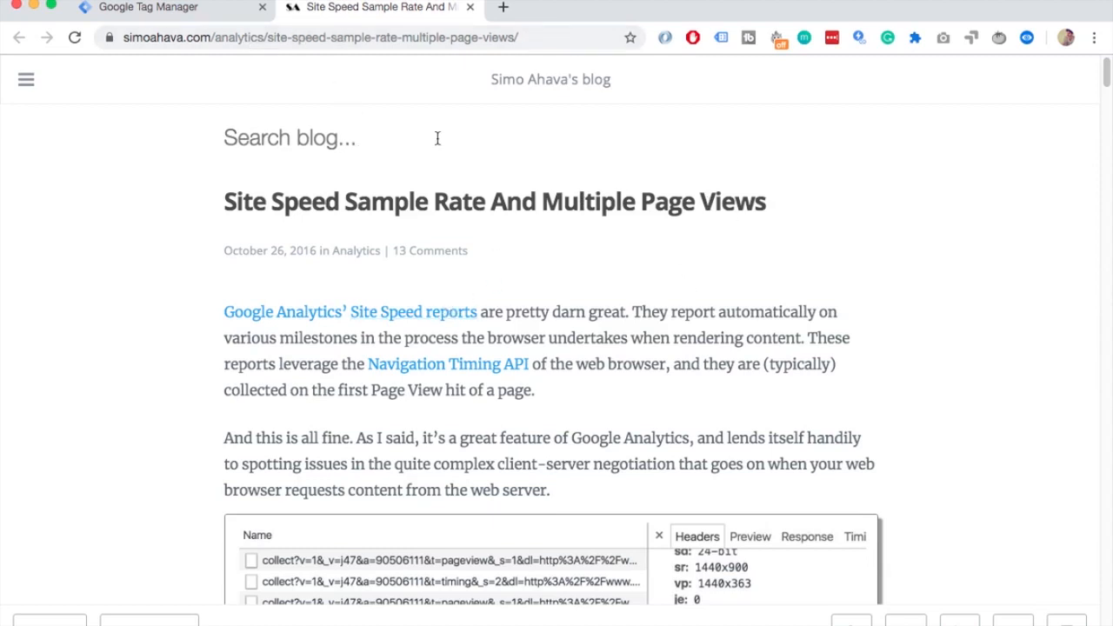
mouse_move(456, 243)
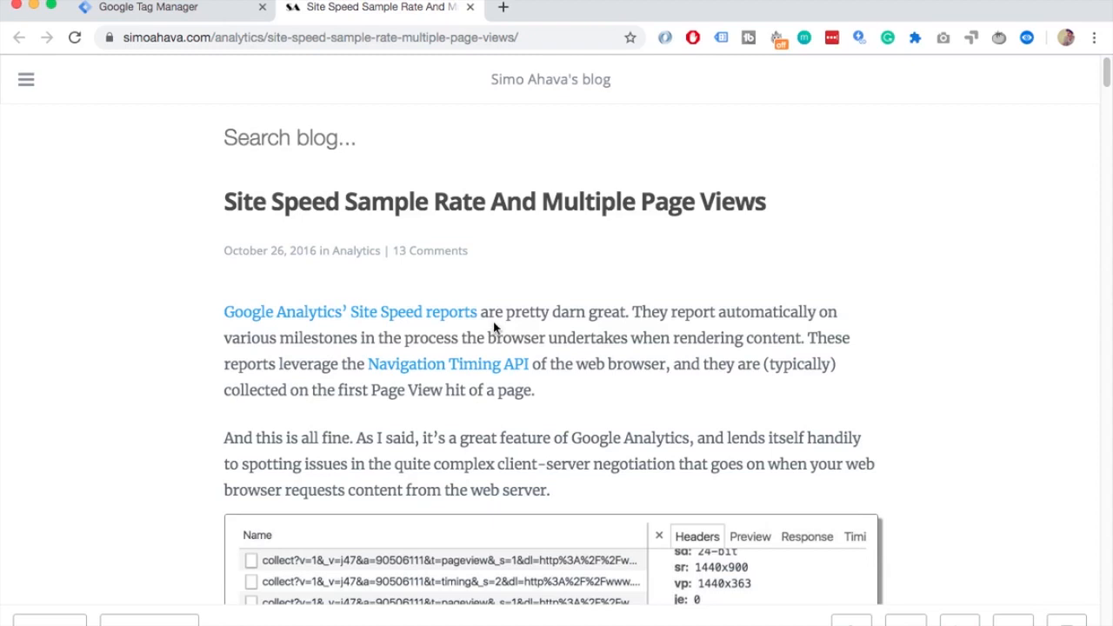
mouse_move(456, 209)
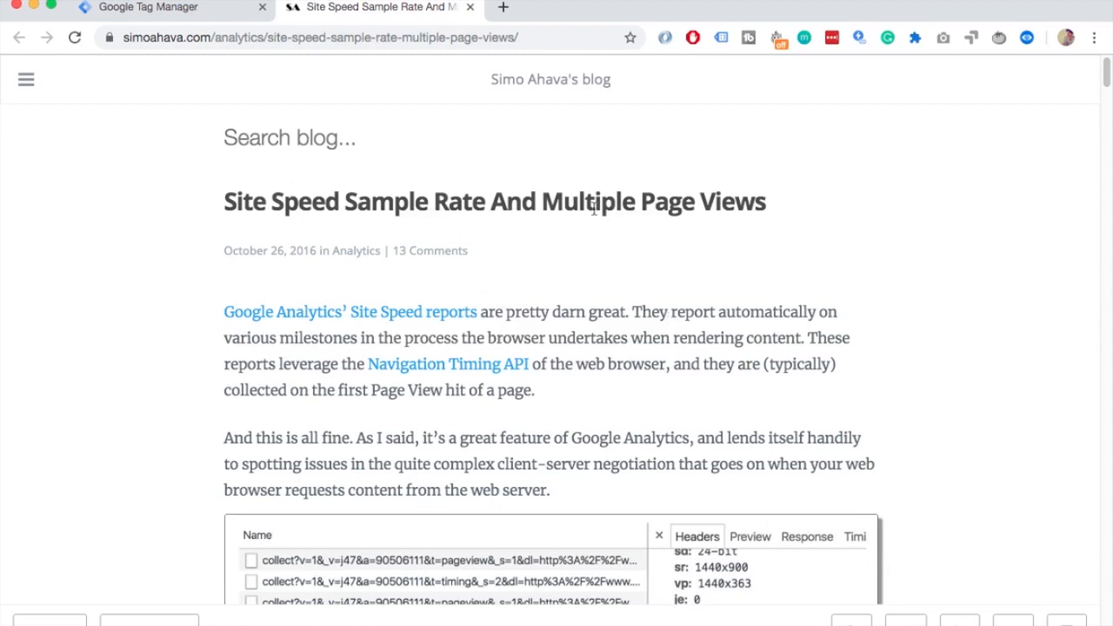
scroll(down, 3)
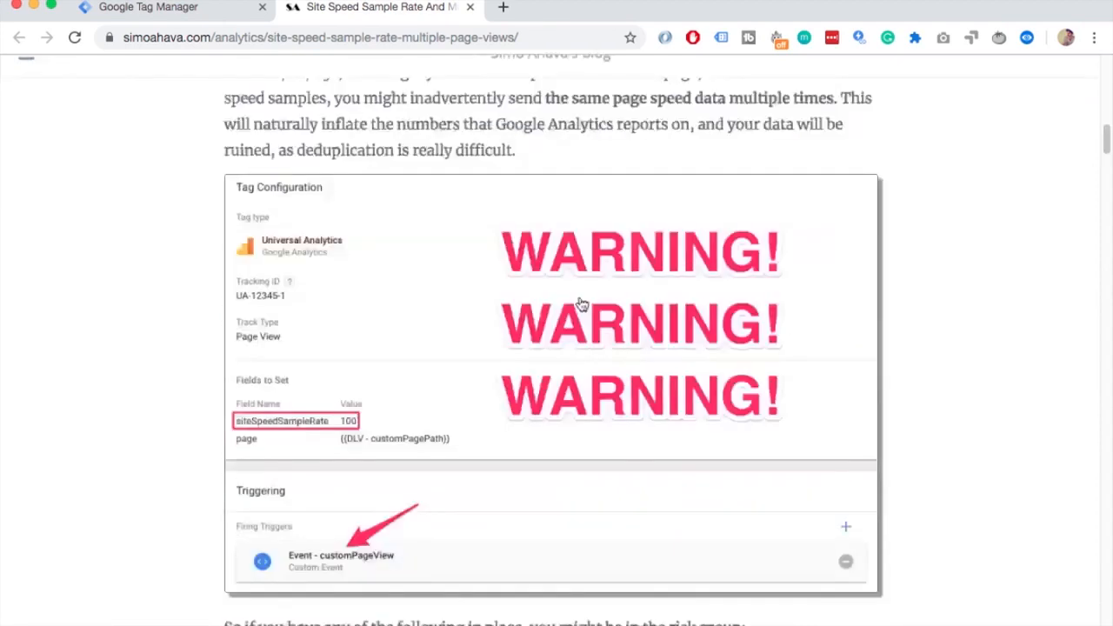
scroll(down, 3)
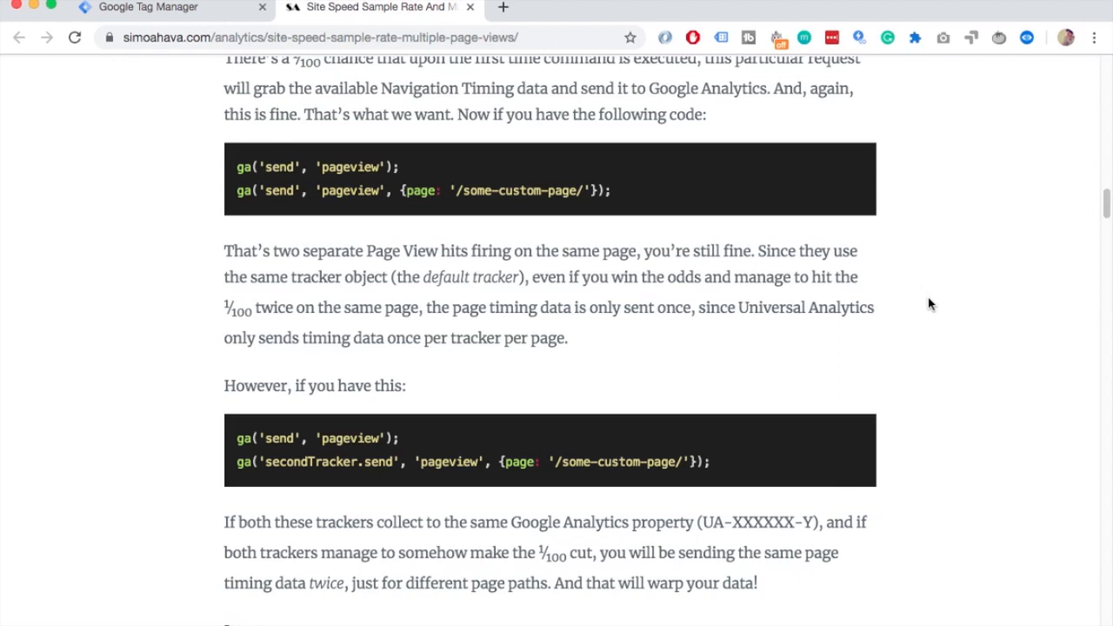
mouse_move(748, 306)
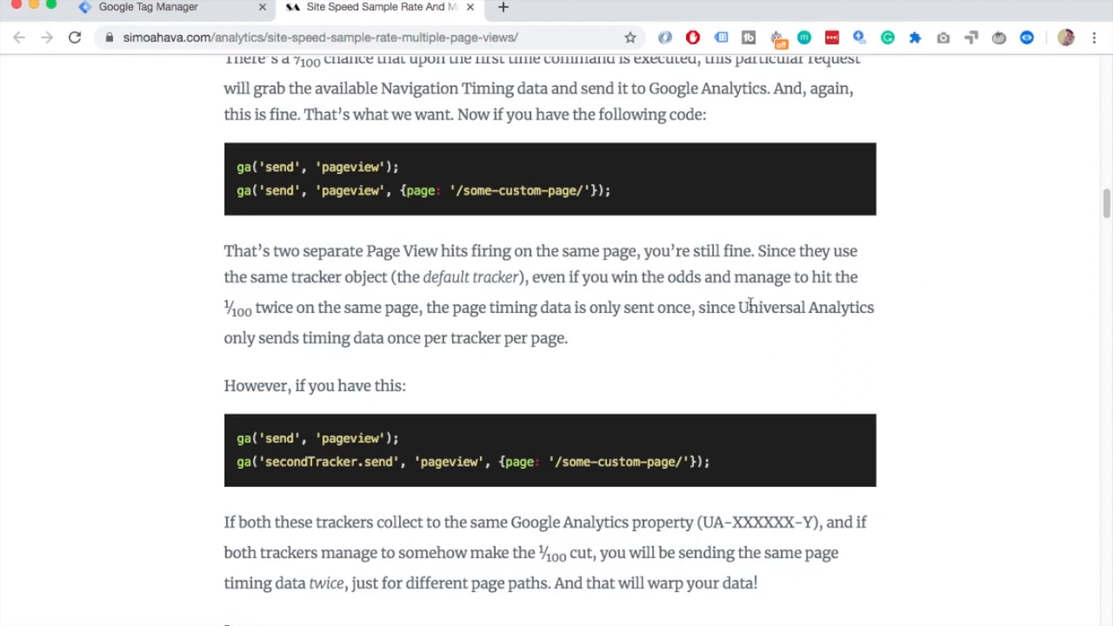